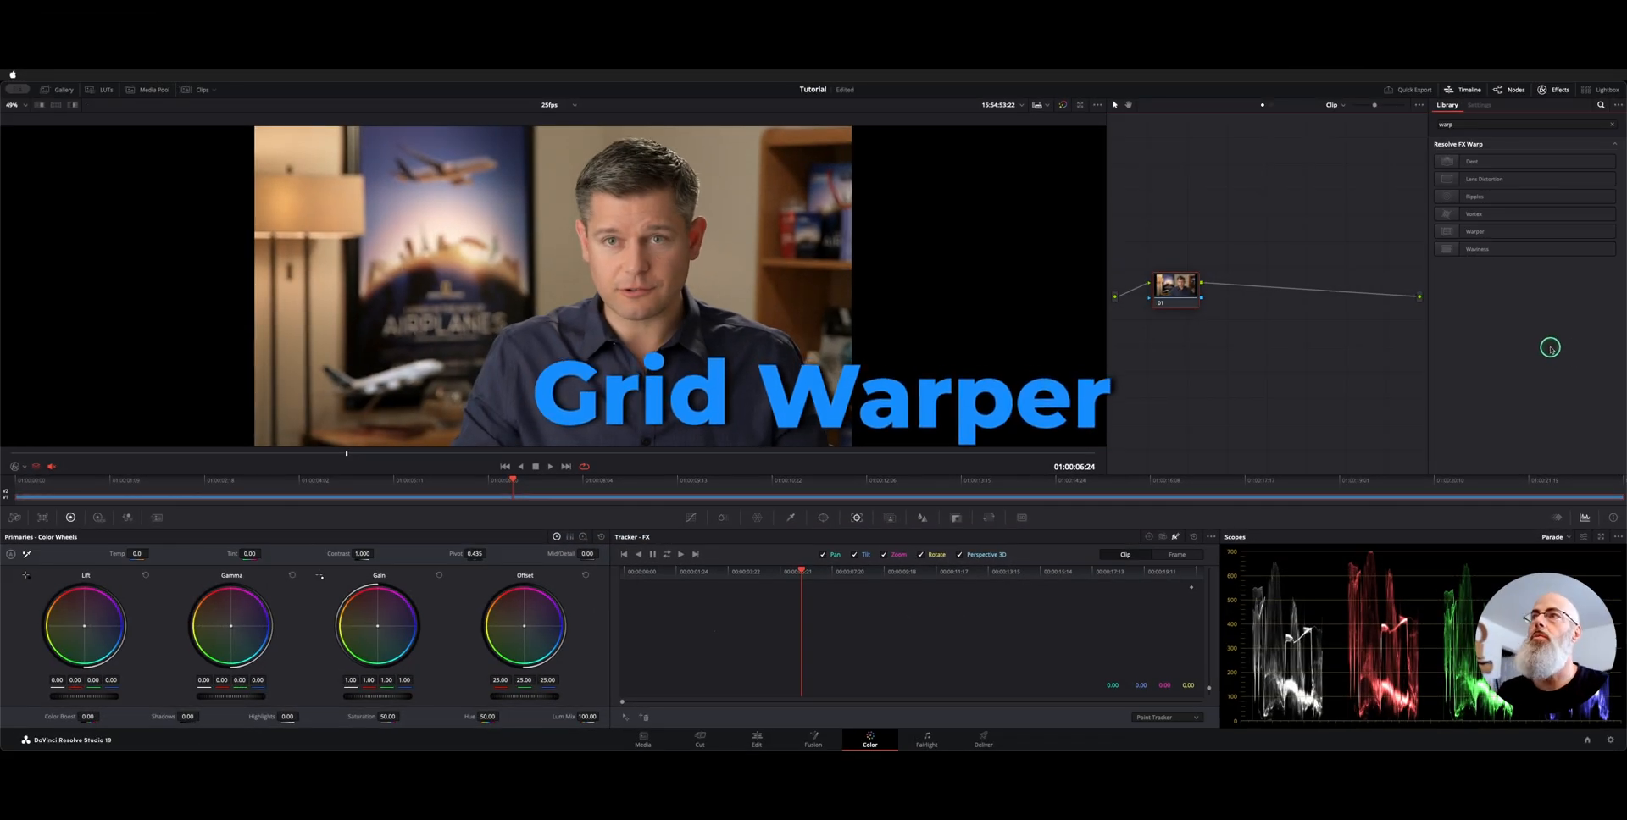
Find Warper by searching 'warp' in the Effects Library and drop it onto the clip node
left_click(1520, 124)
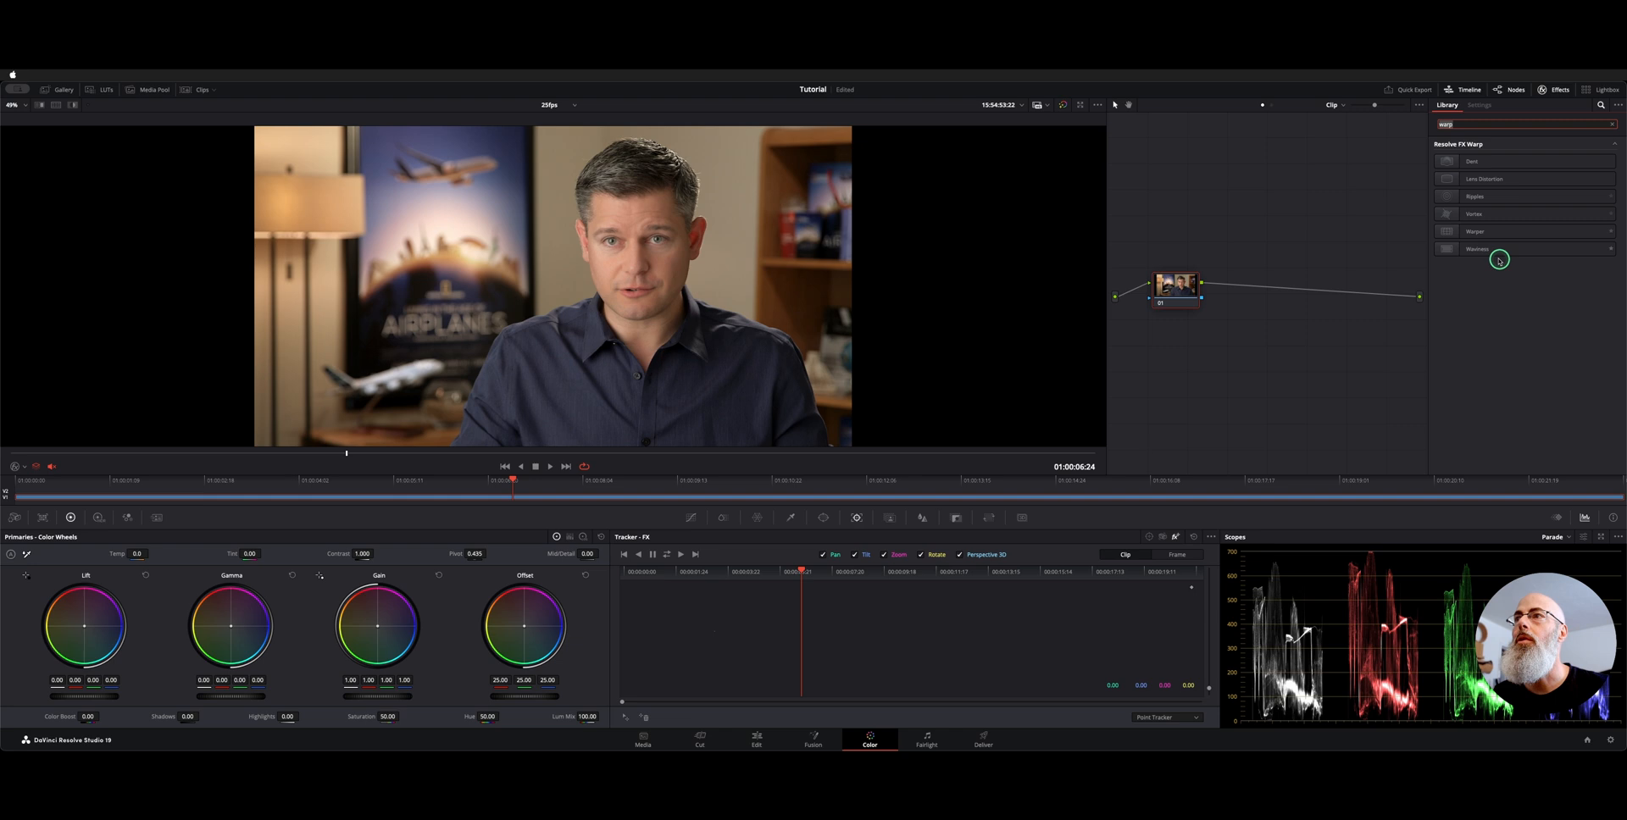
left_click(1505, 230)
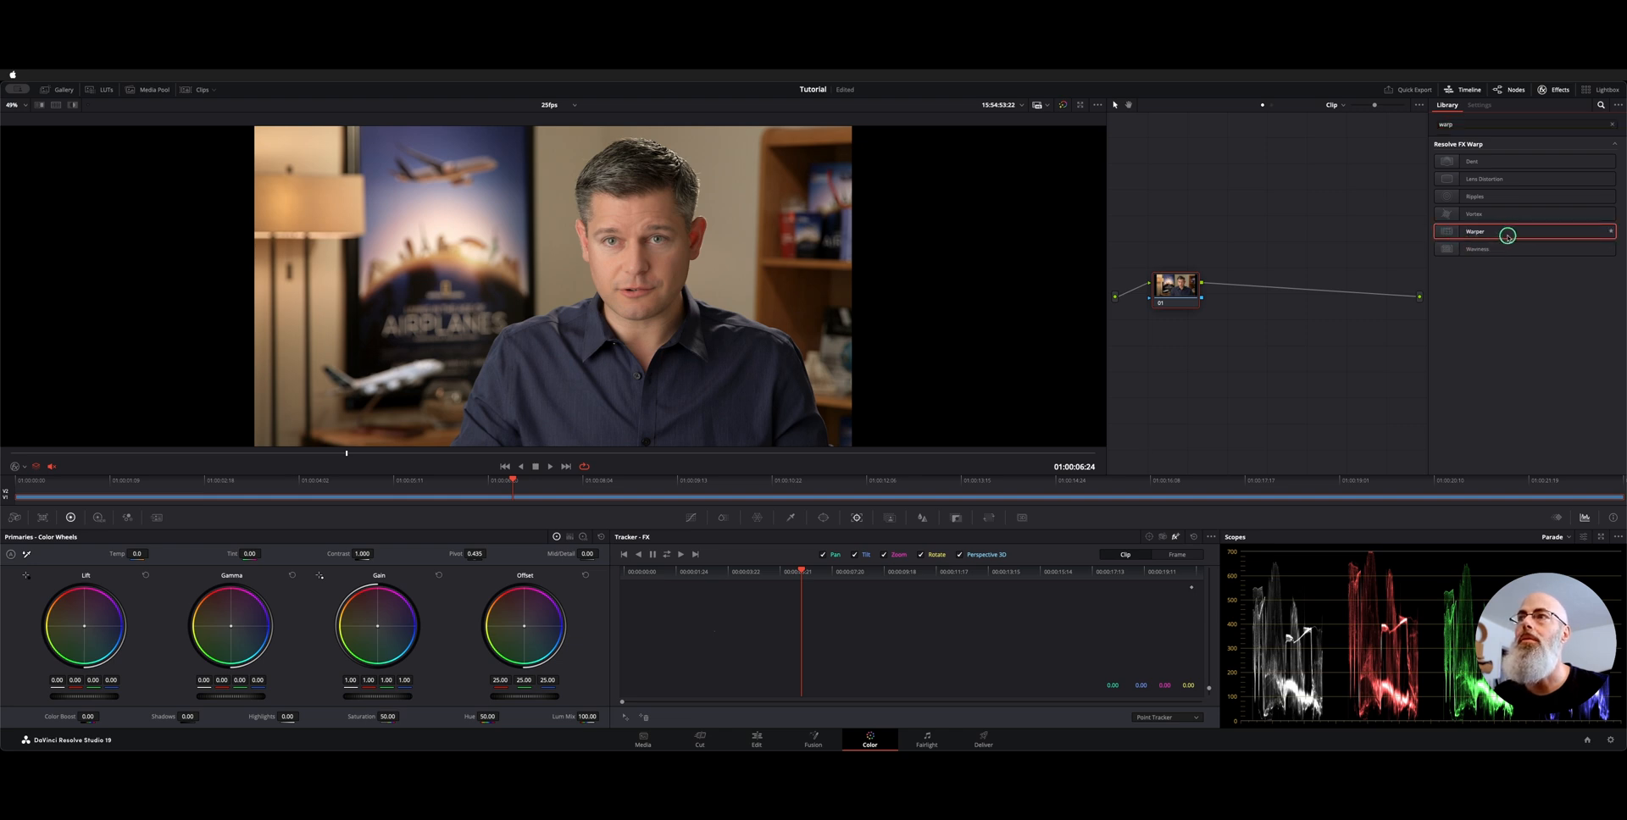
left_click(1478, 105)
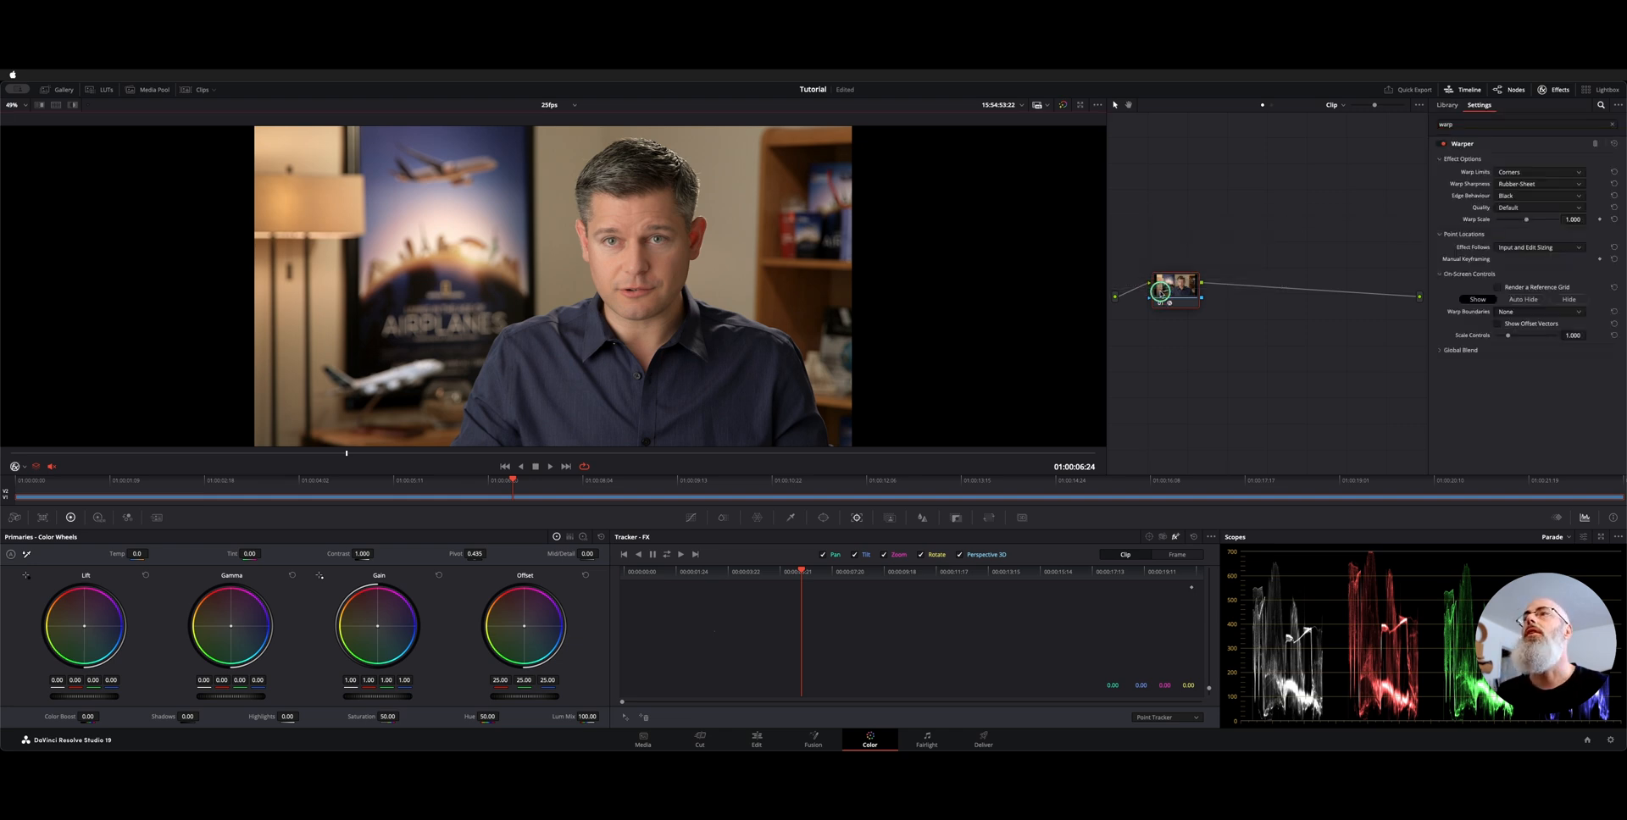
left_click_drag(1165, 290, 1373, 287)
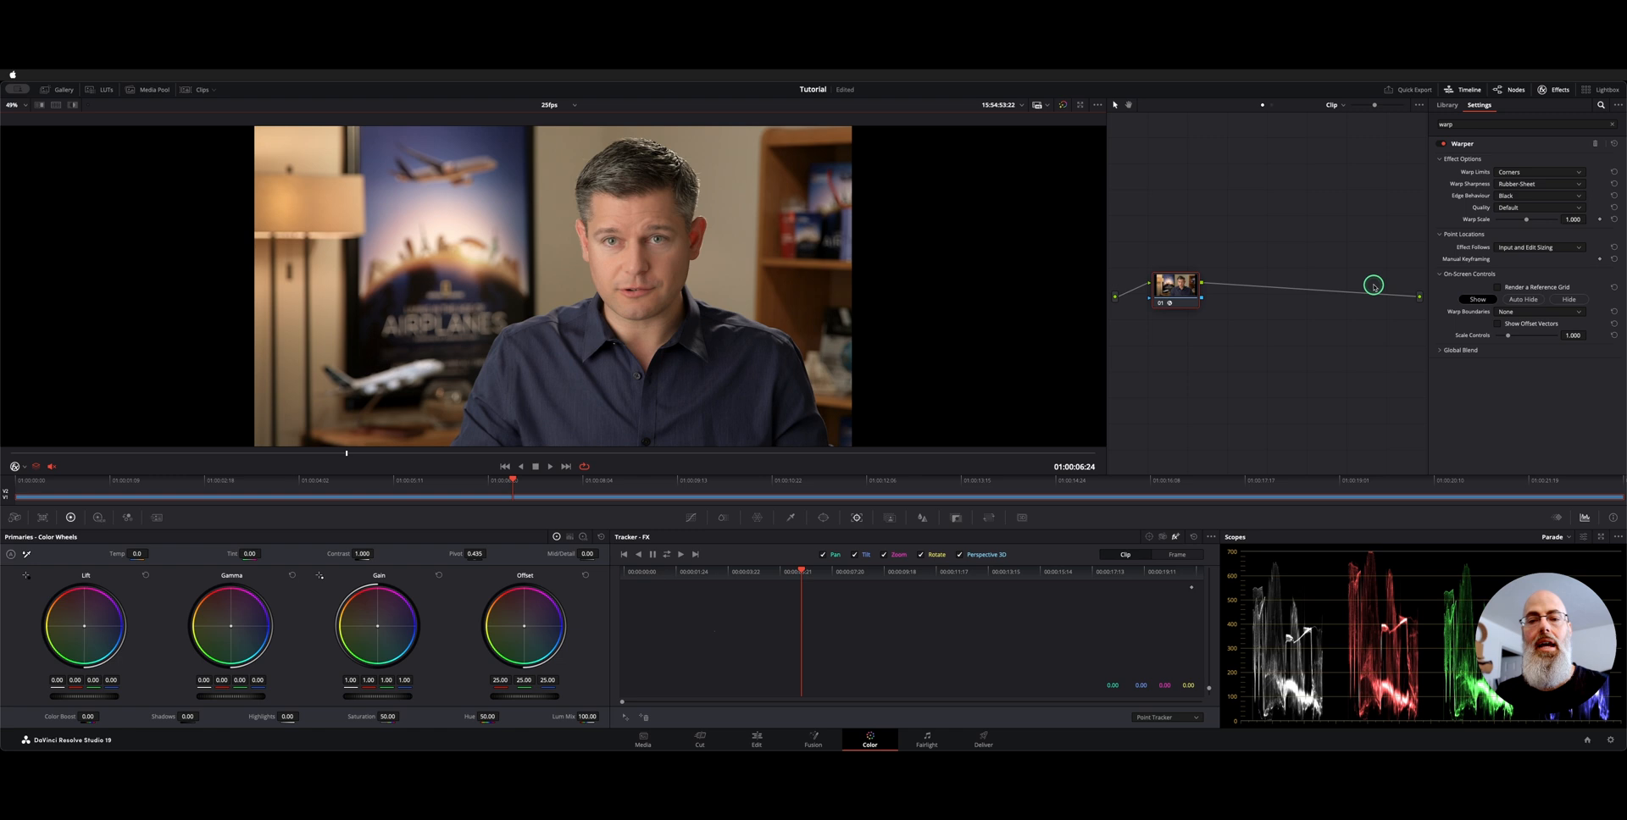
left_click_drag(1373, 286, 702, 270)
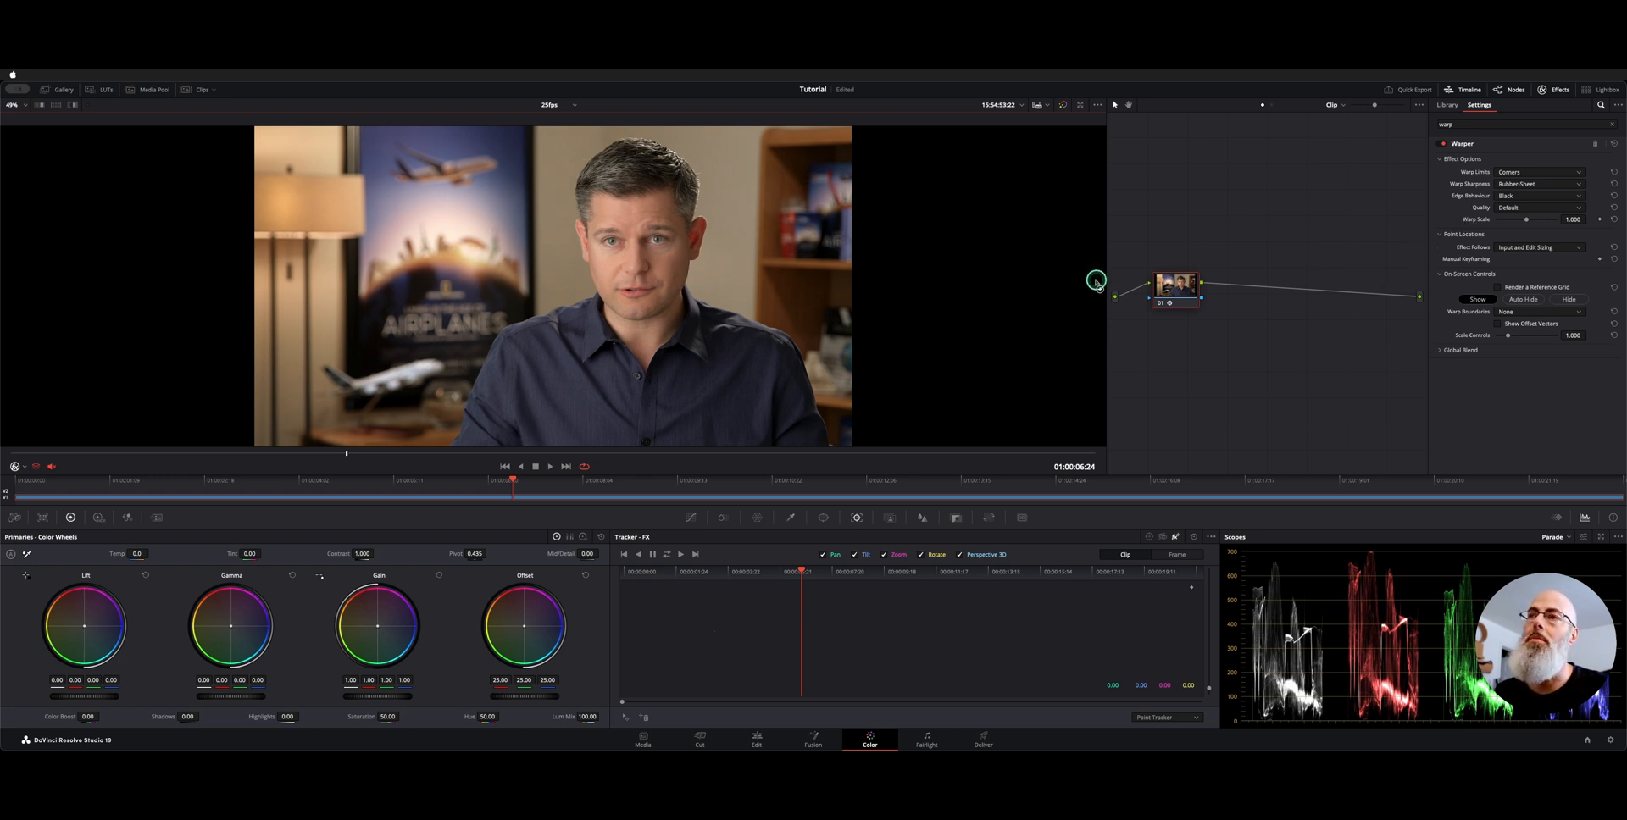
left_click_drag(1096, 282, 690, 268)
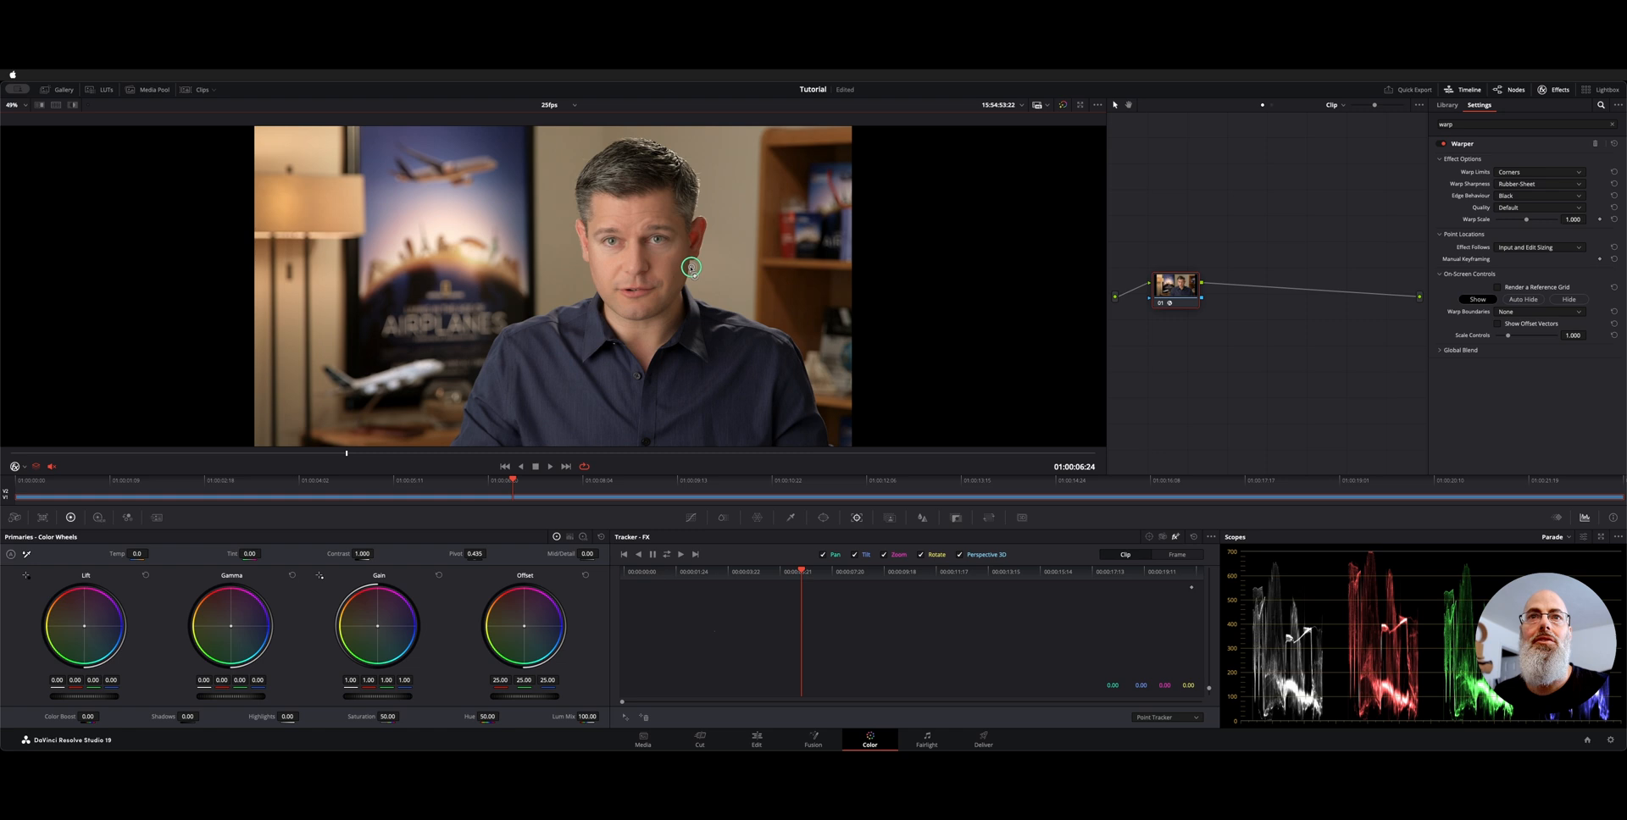
left_click_drag(690, 267, 643, 279)
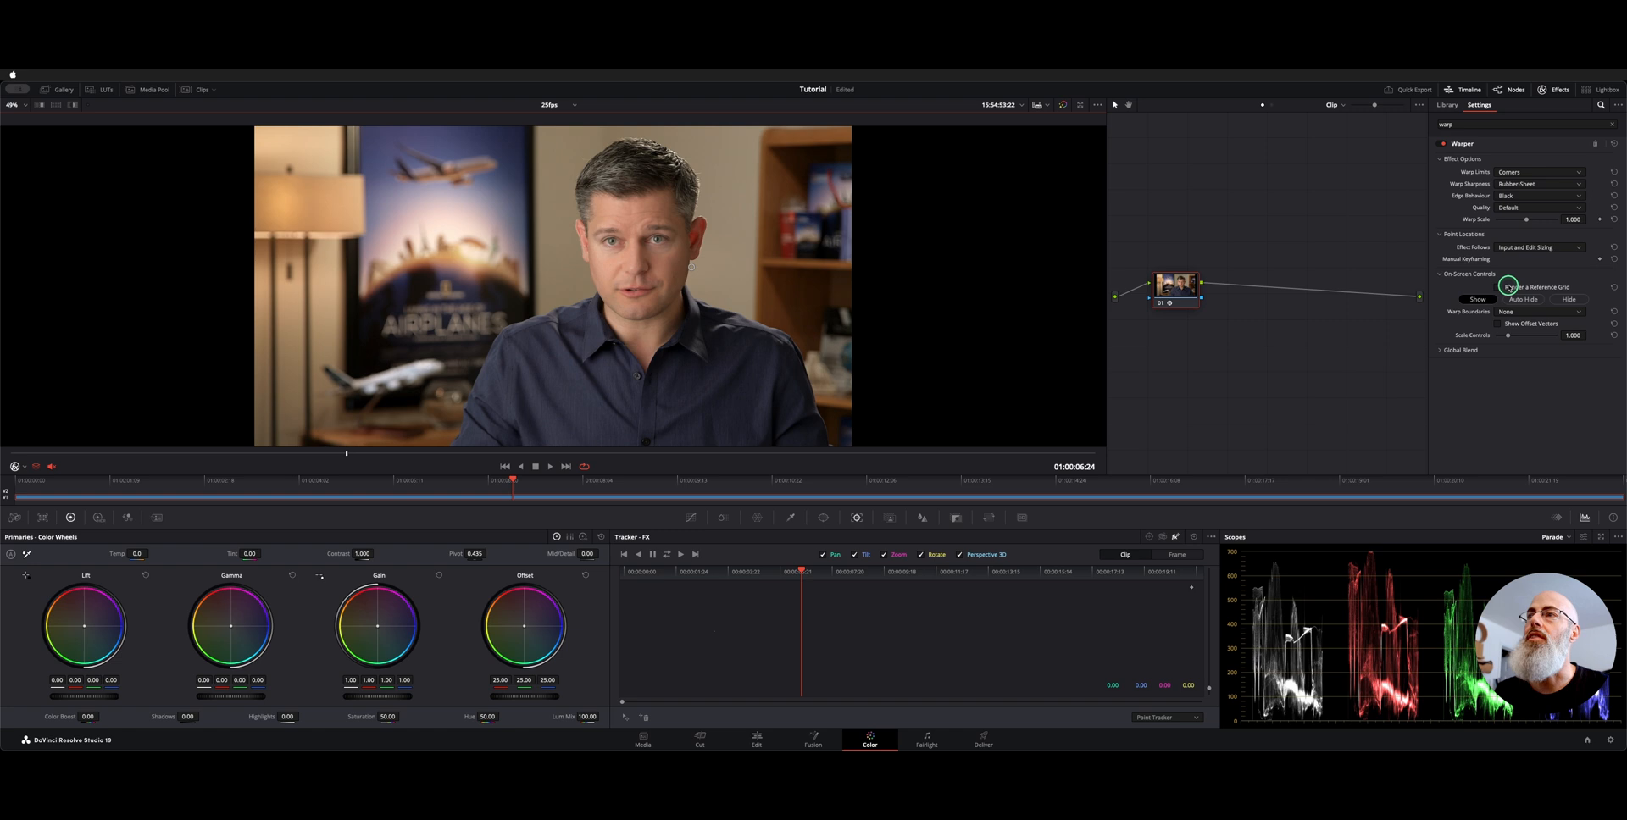
Turn the Warper reference grid on, then off, and bend the frame's top edge
left_click(1497, 287)
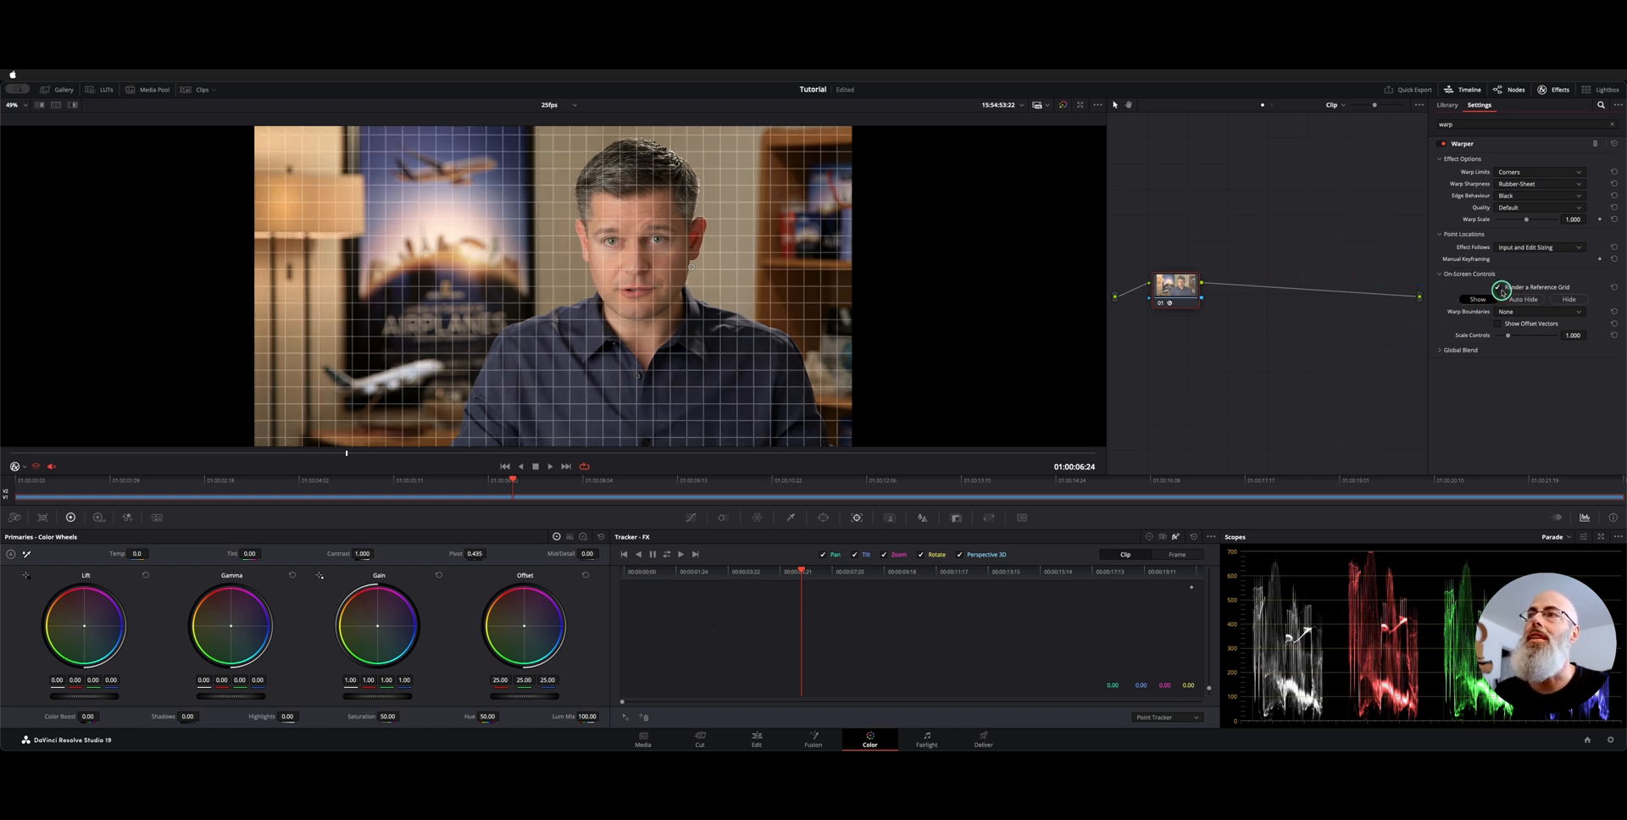
left_click(1501, 288)
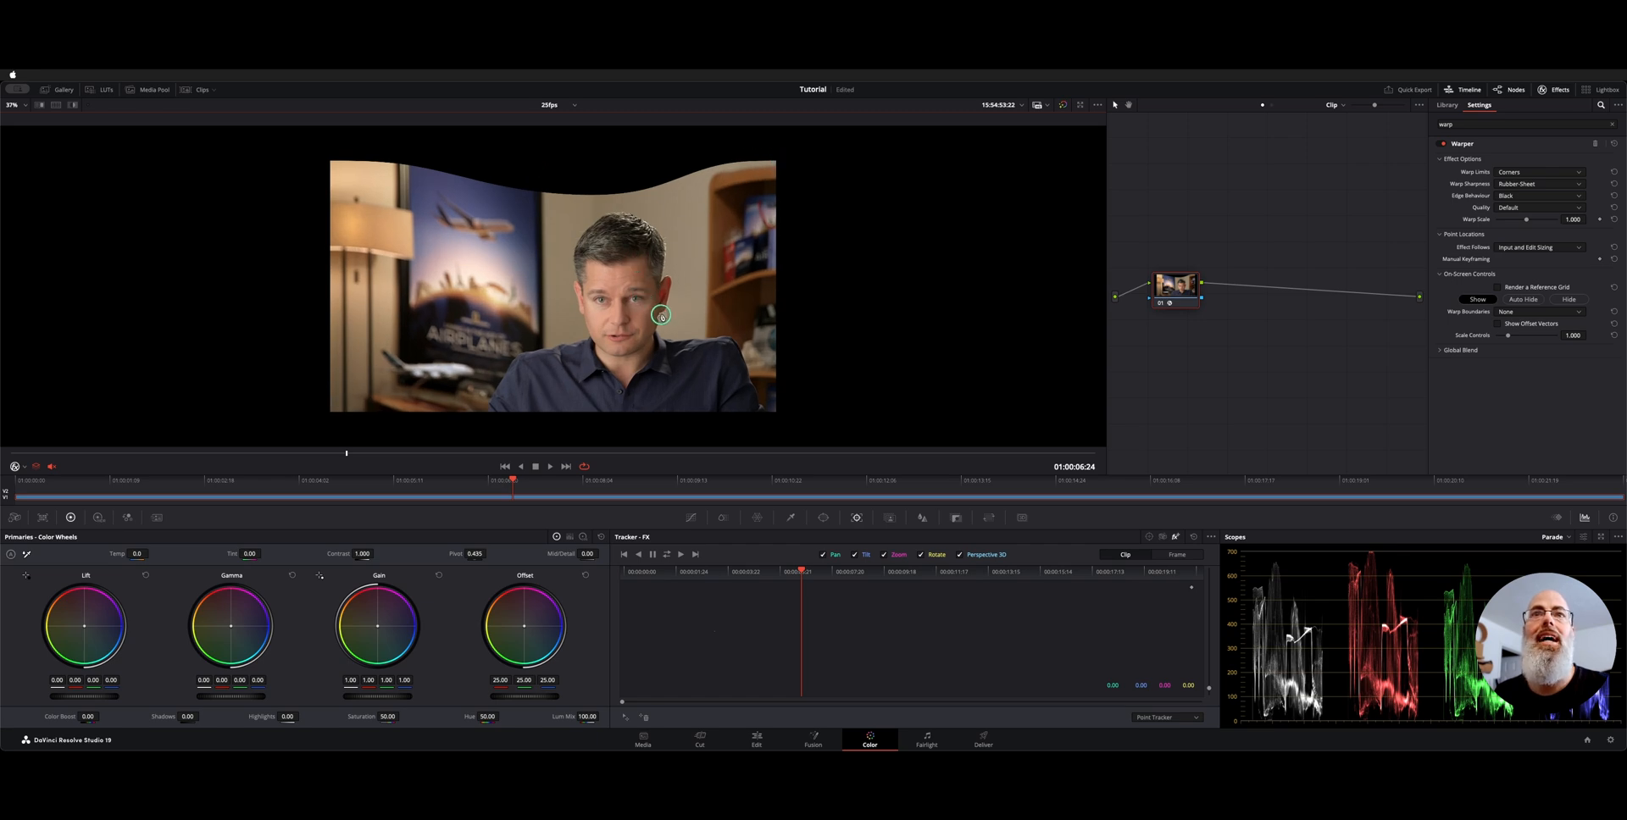
left_click(1541, 172)
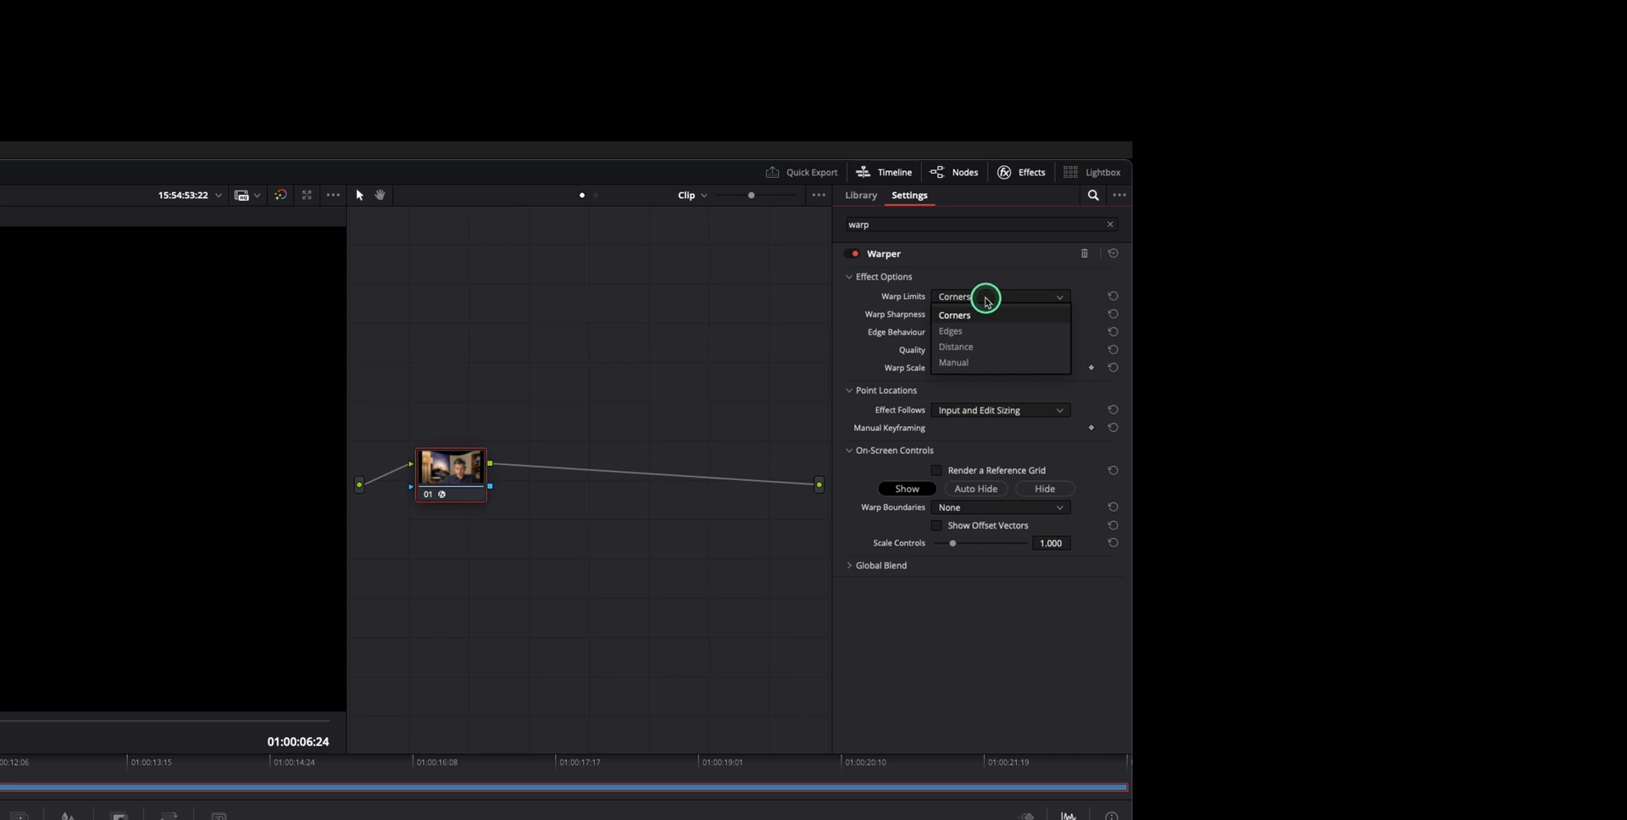
Try the Edges and Distance warp limits, then settle on Manual to skew the frame
left_click(950, 331)
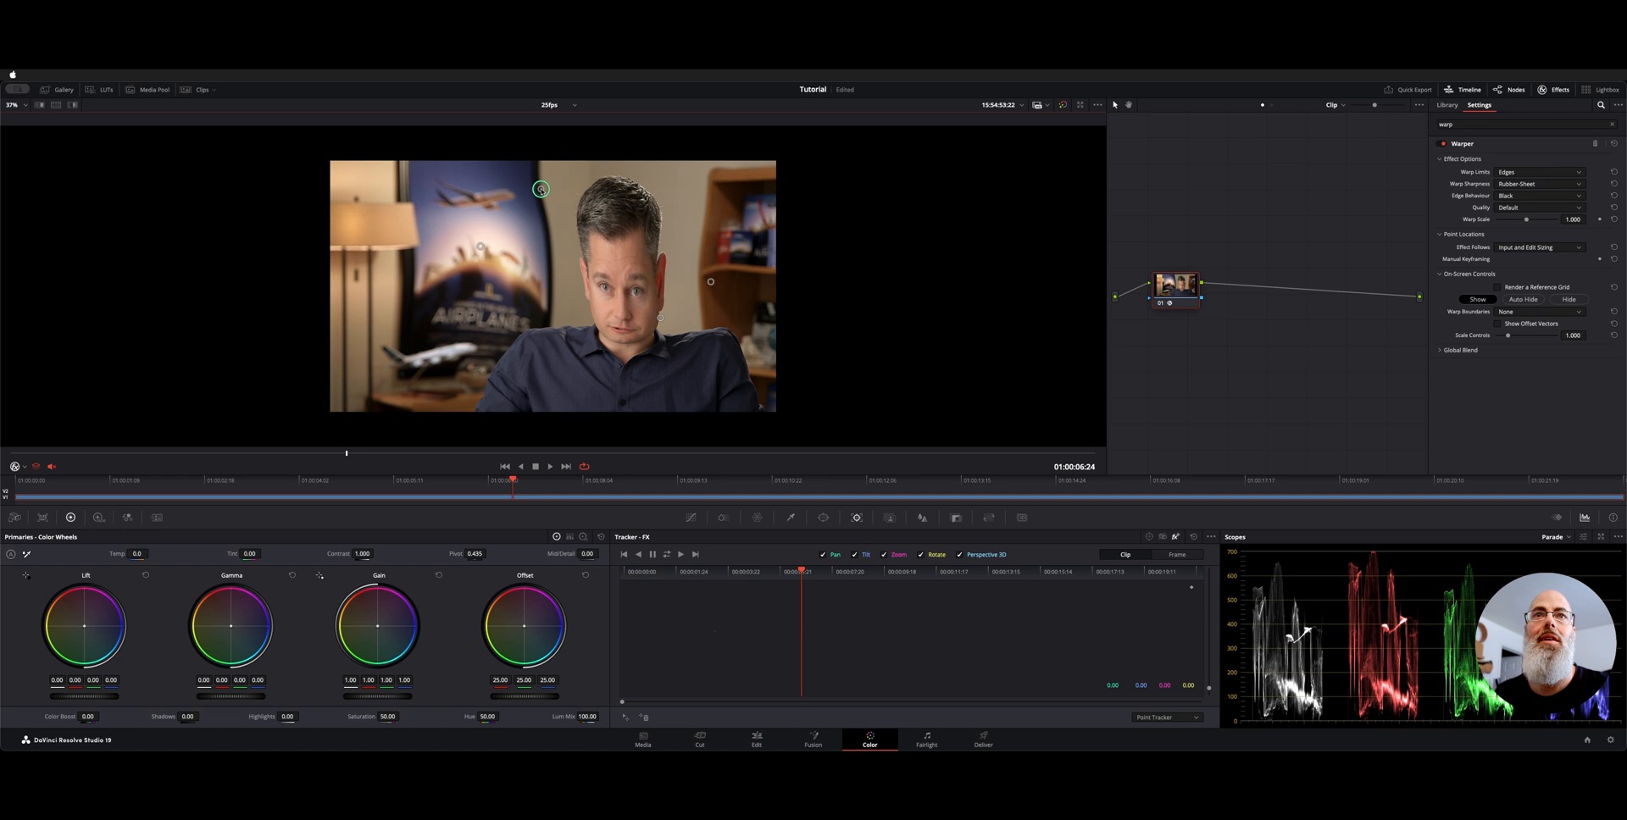
left_click_drag(540, 188, 539, 219)
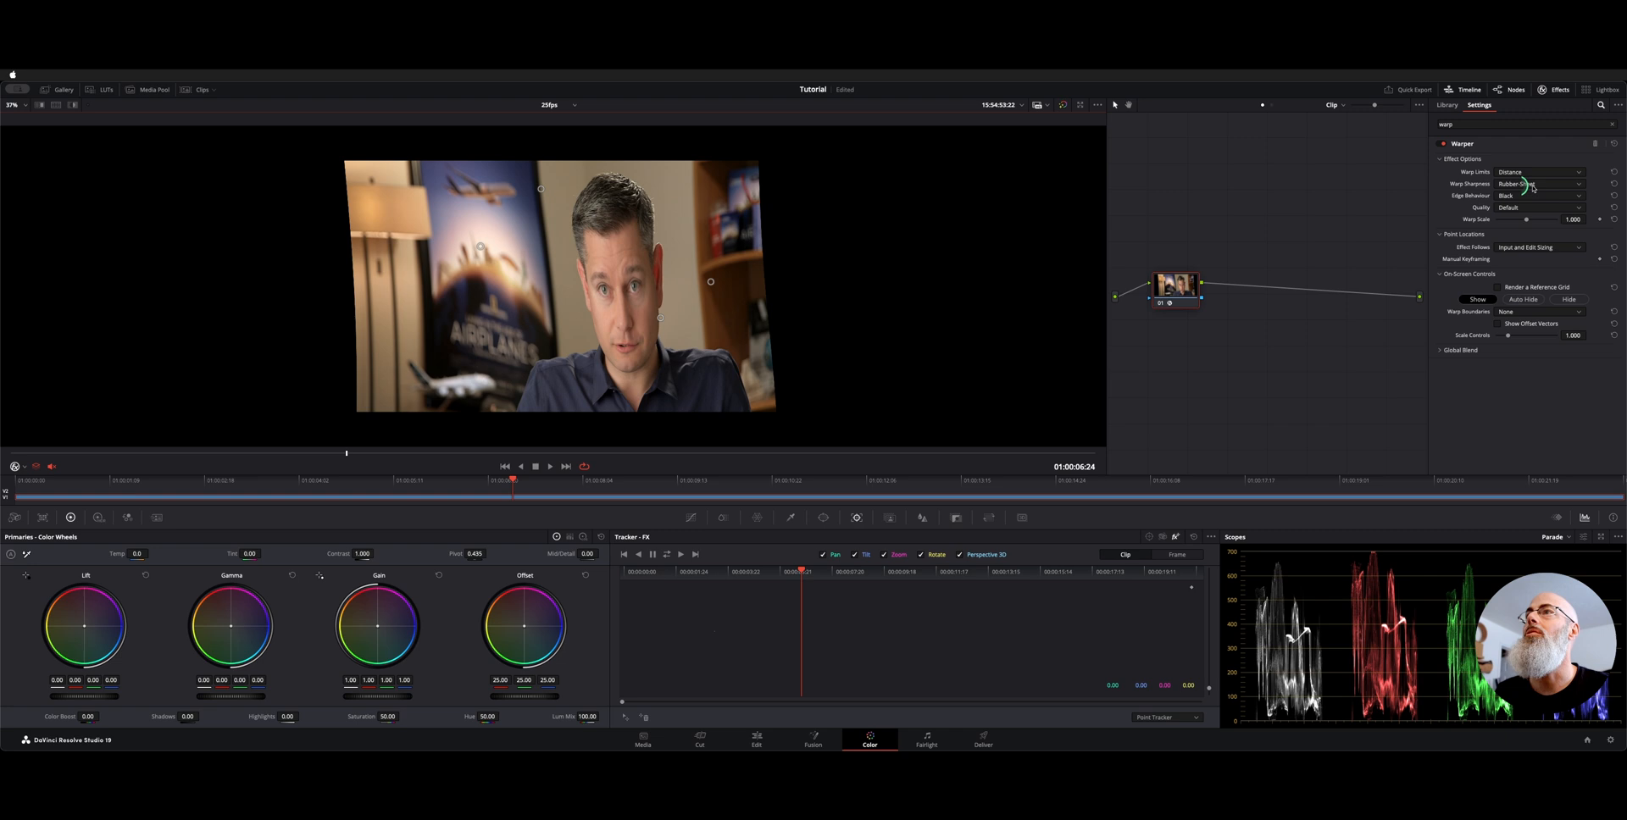
left_click(1541, 171)
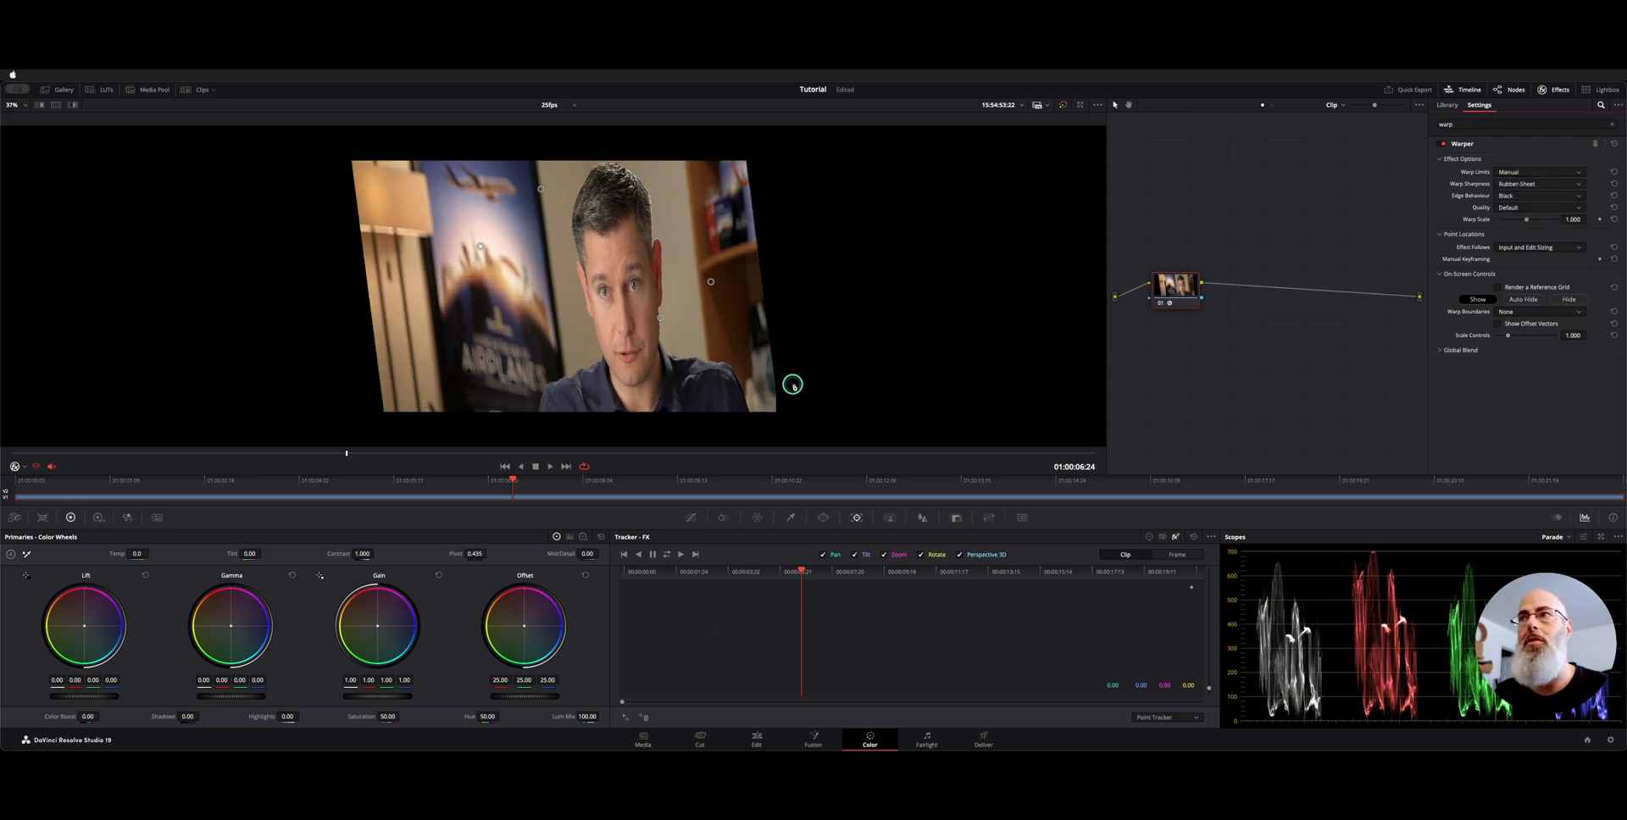
left_click(1539, 184)
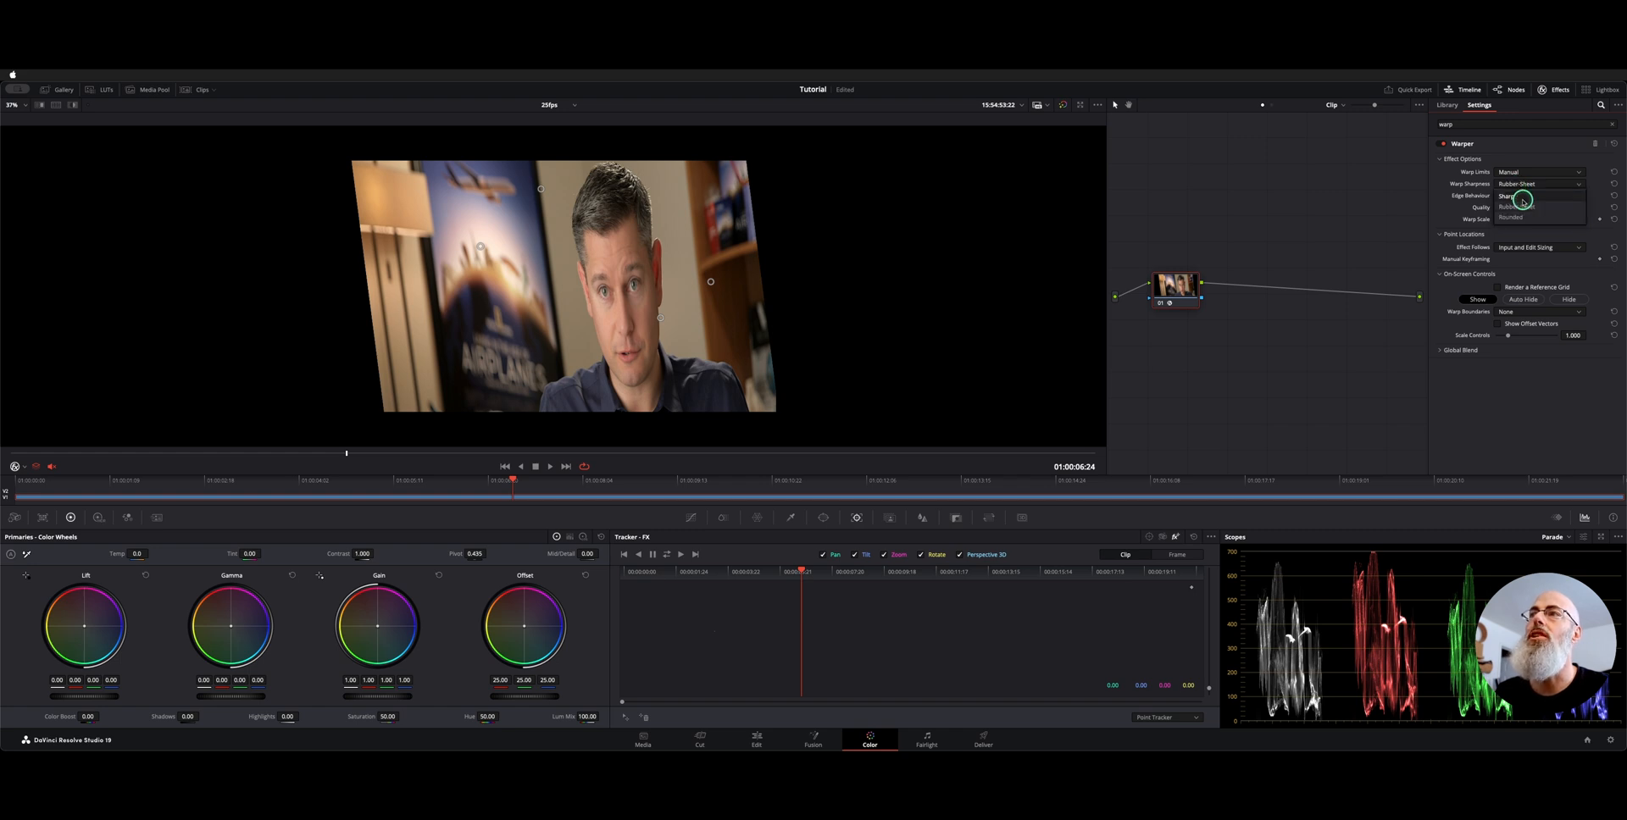
Change Warp Sharpness to Rounded for soft bulging distortions around the man
left_click(1510, 195)
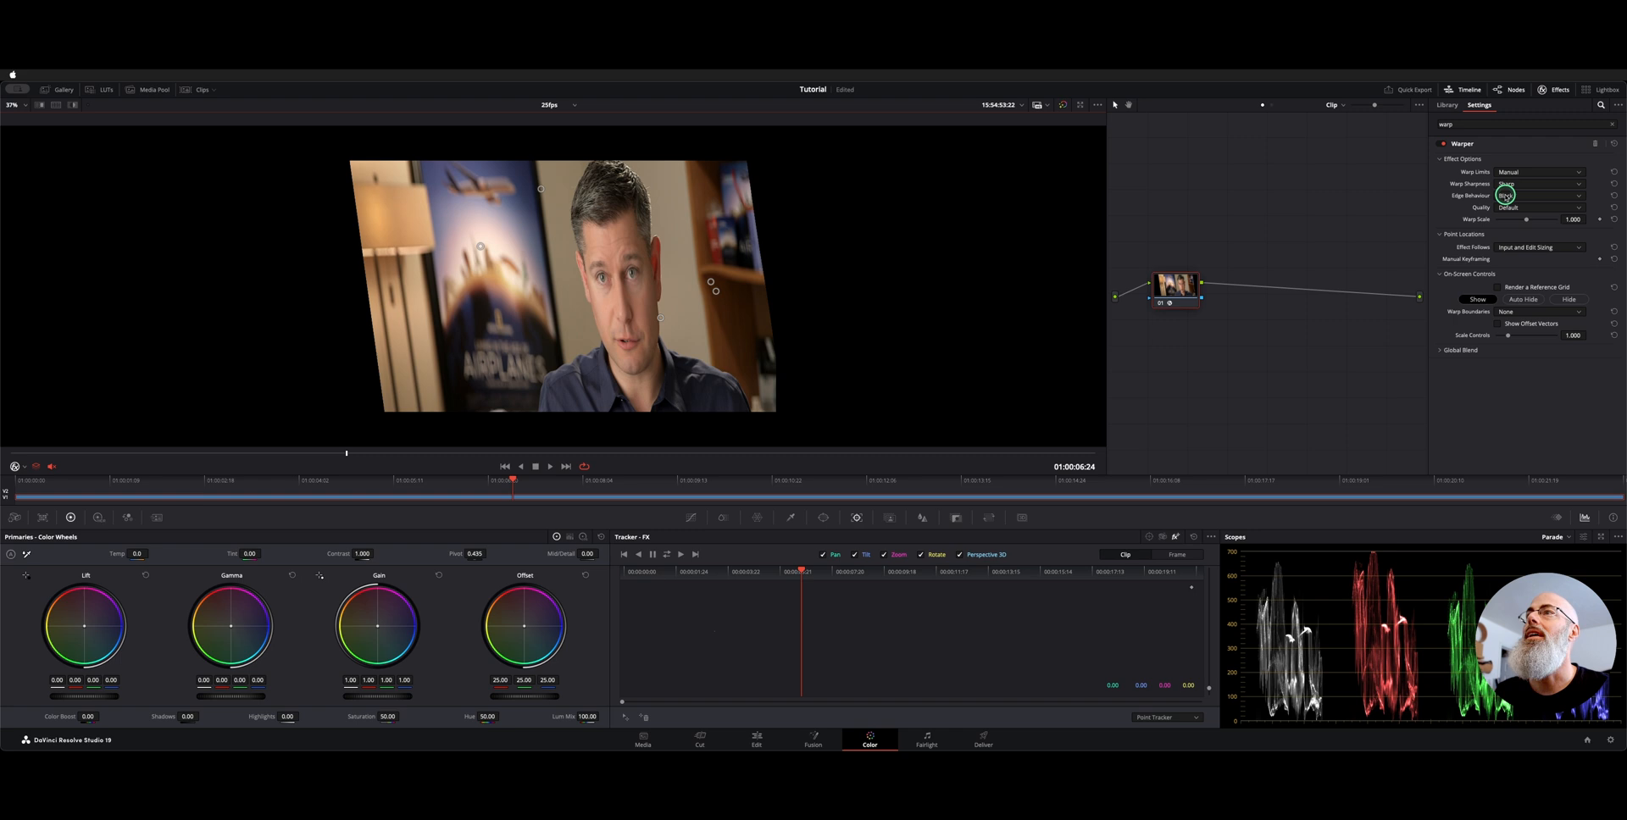
left_click(1539, 196)
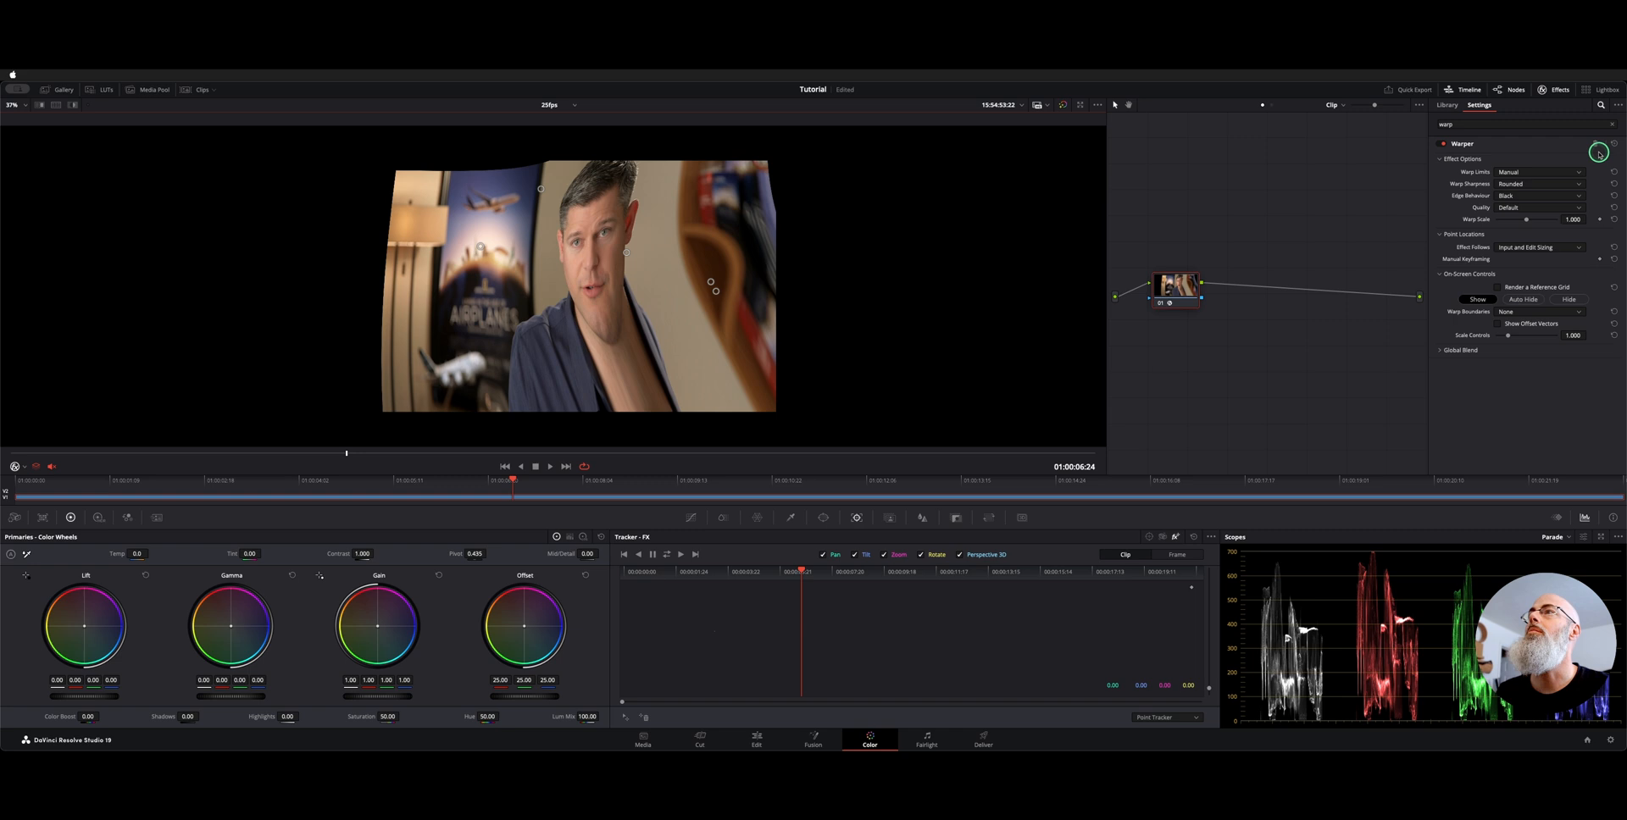
Reset the Warper to its defaults, Corners limit and Rubber-Sheet sharpness
left_click(1539, 172)
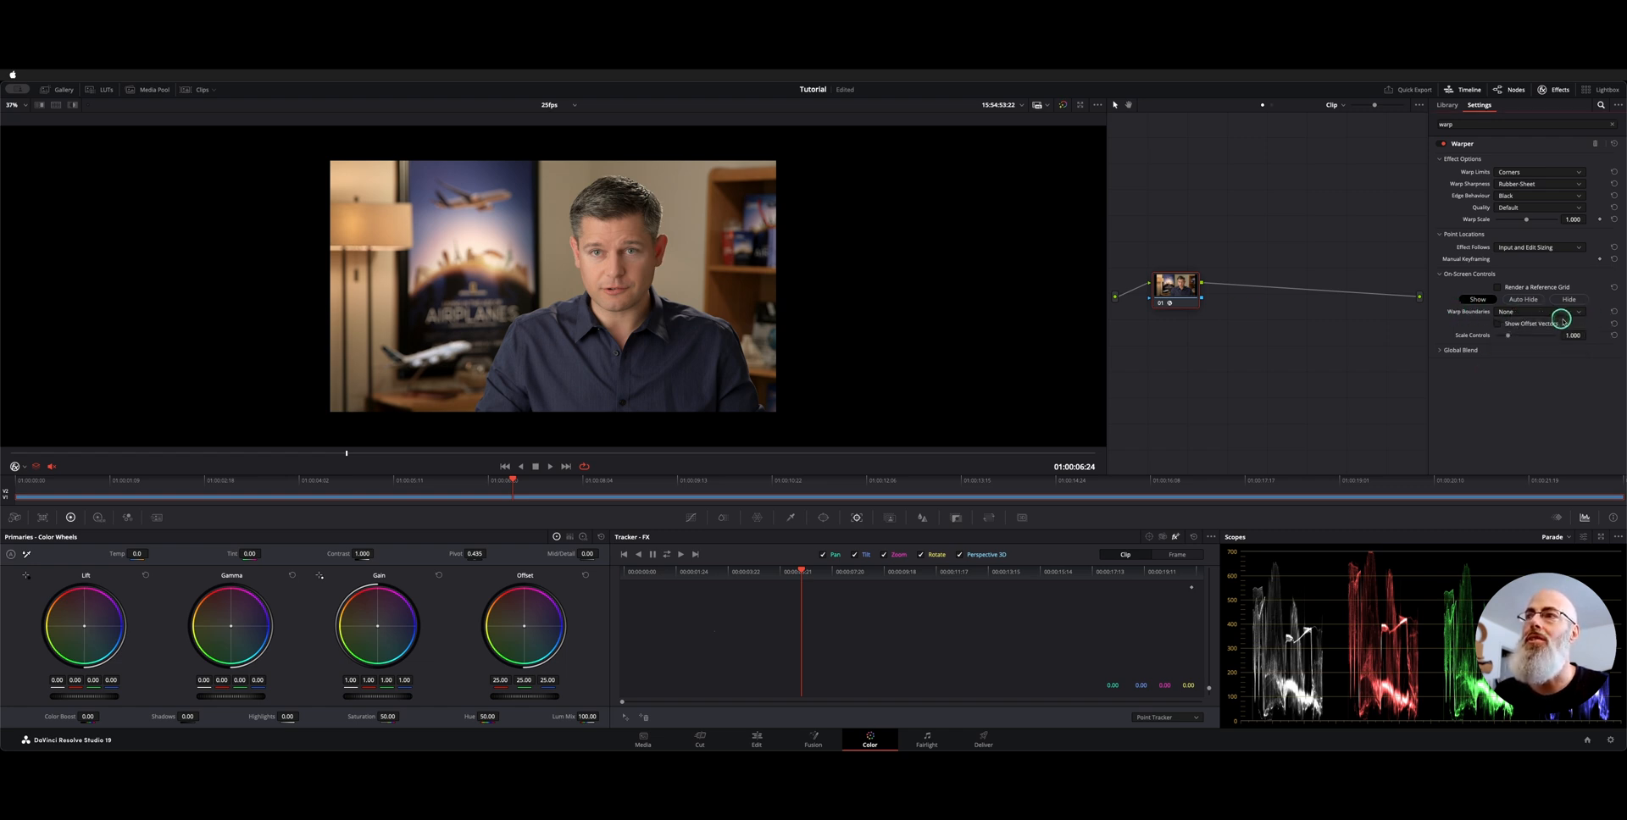
left_click(1540, 311)
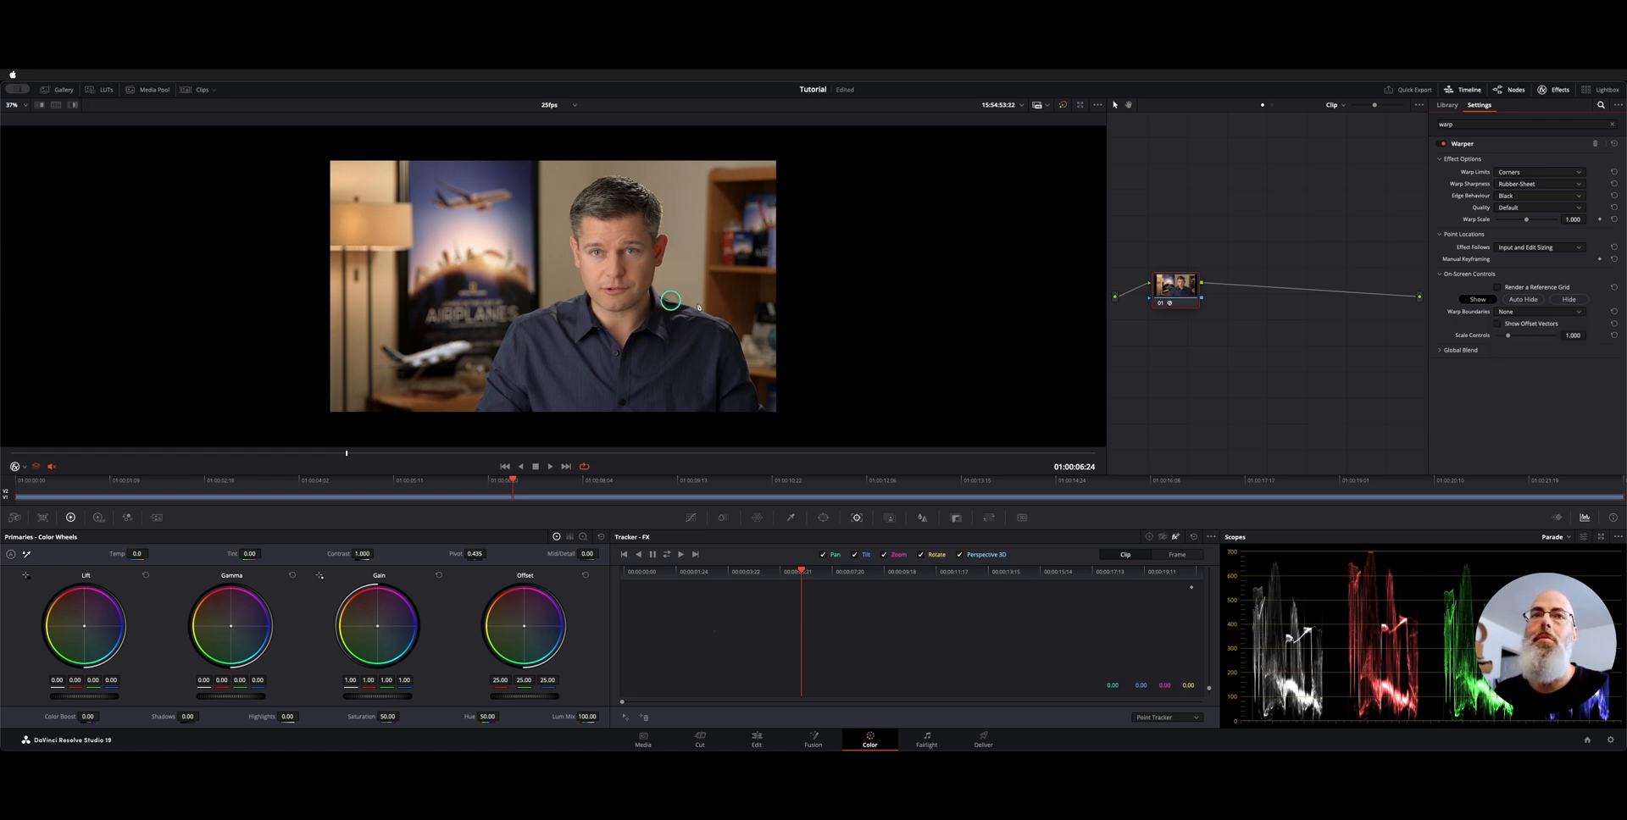
left_click(11, 105)
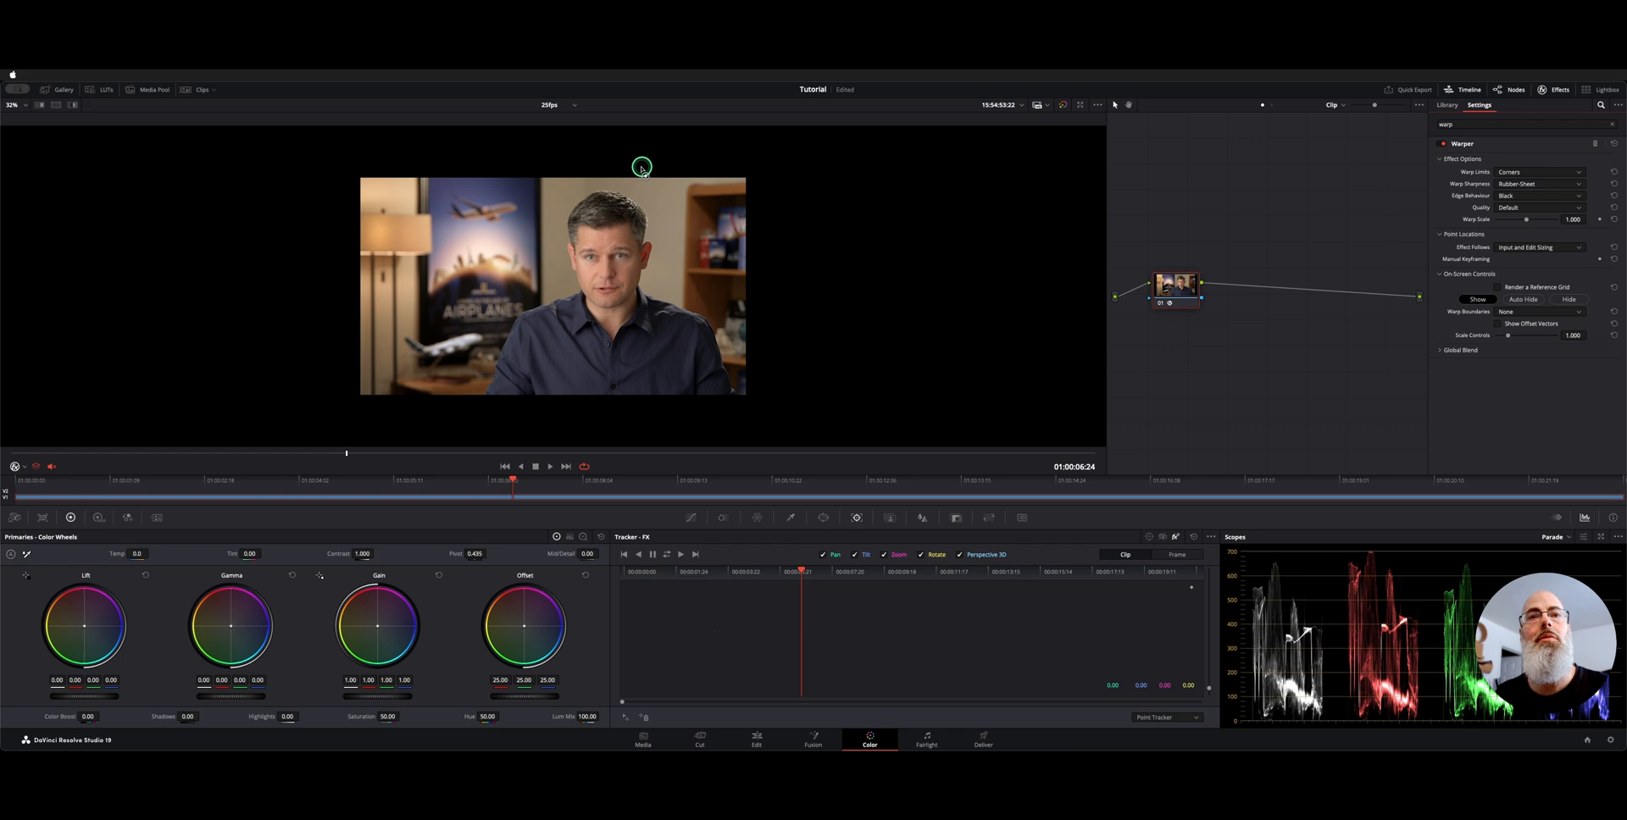
Enlarge the interview frame in the viewer to work on the man's face
left_click_drag(641, 166, 600, 272)
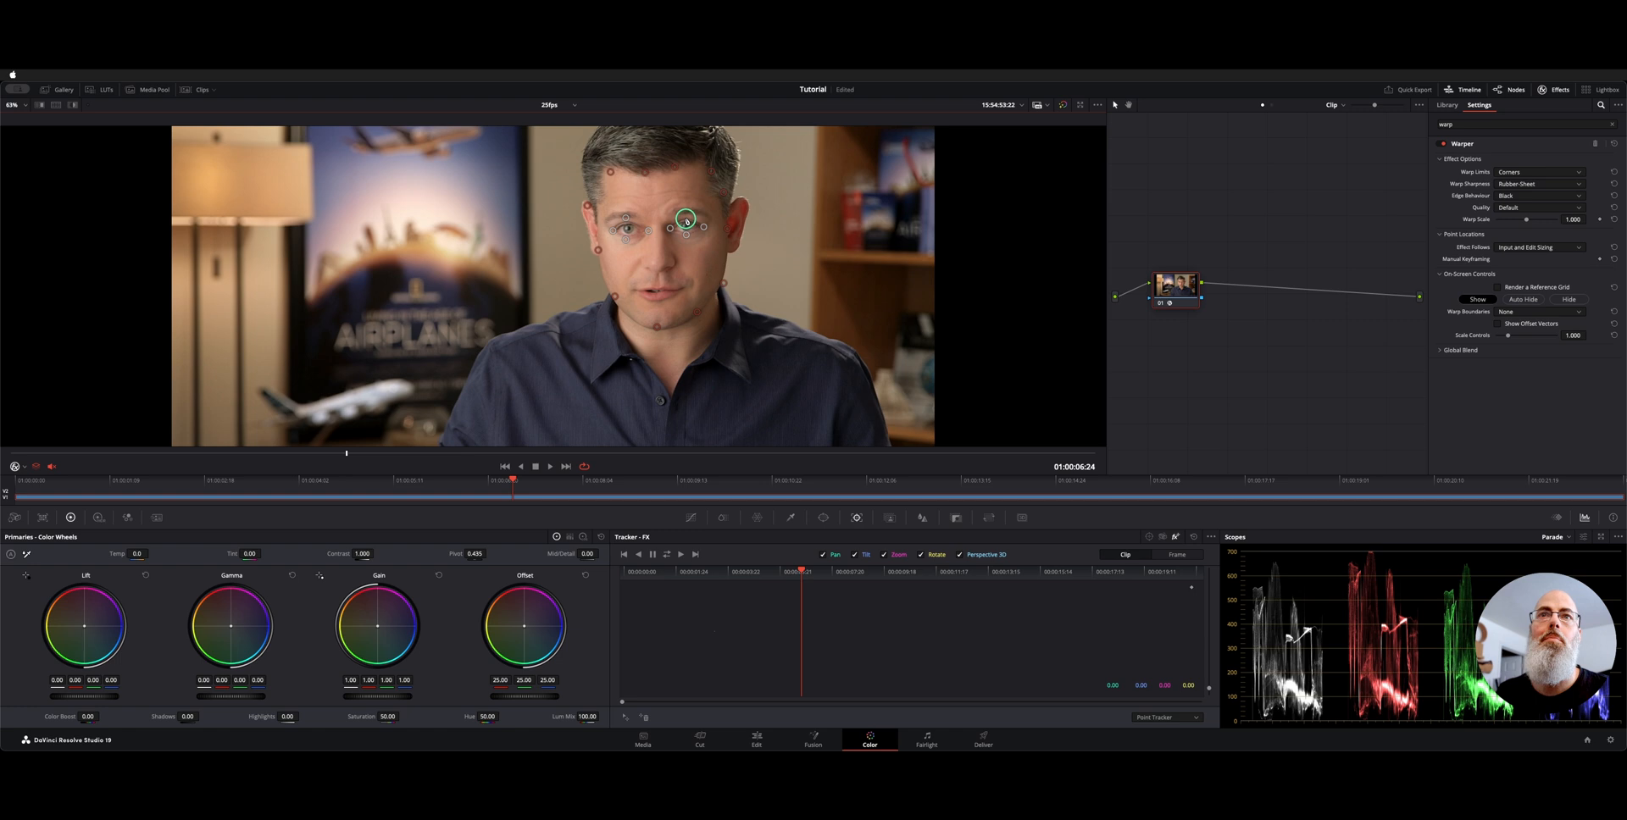
left_click(1540, 312)
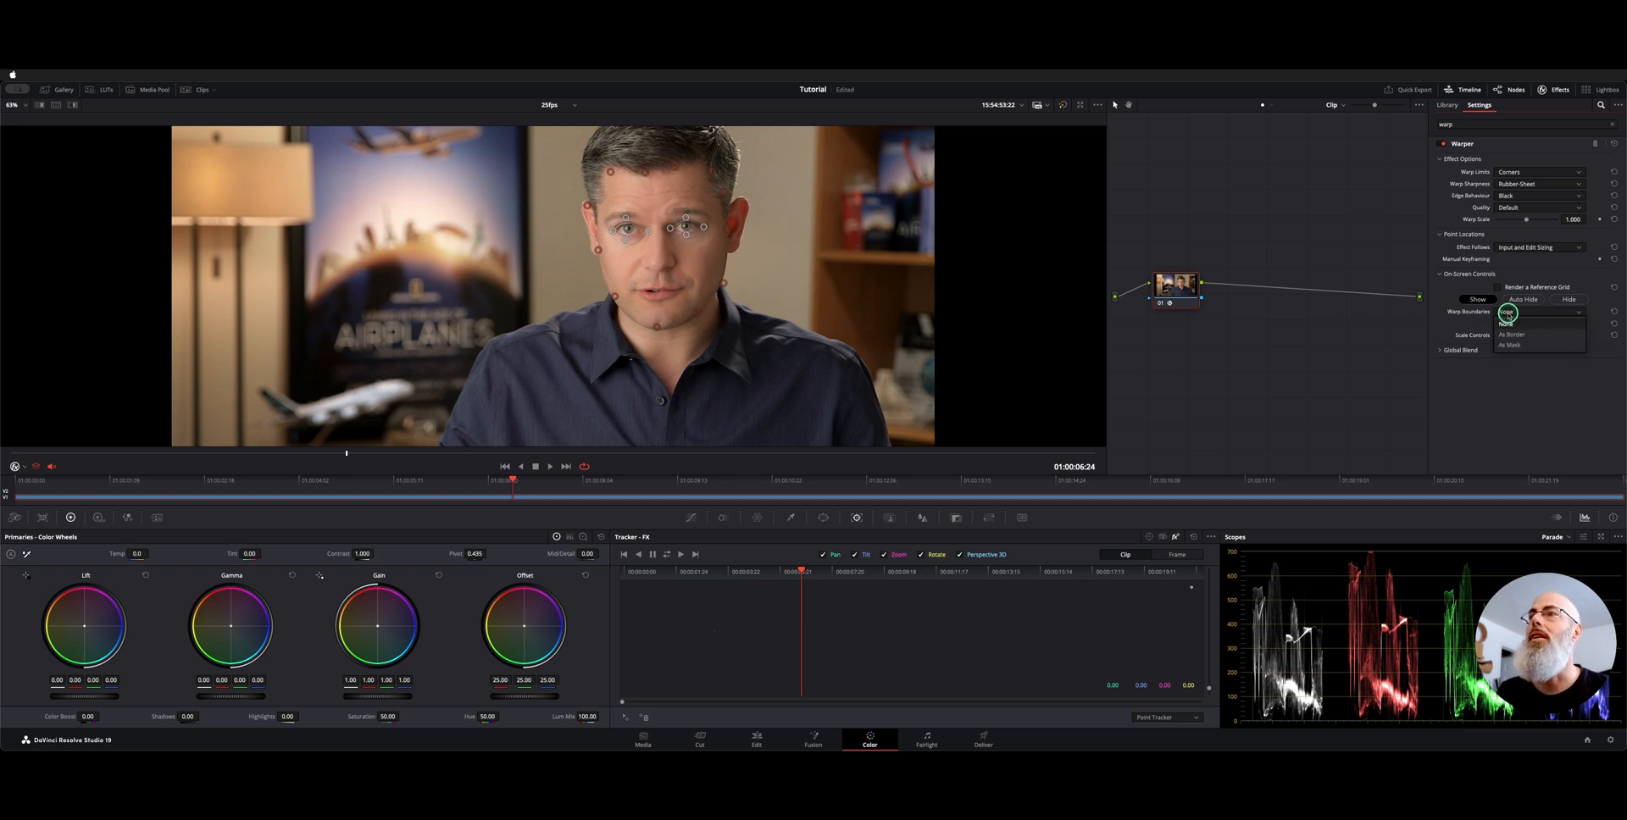
left_click(1511, 334)
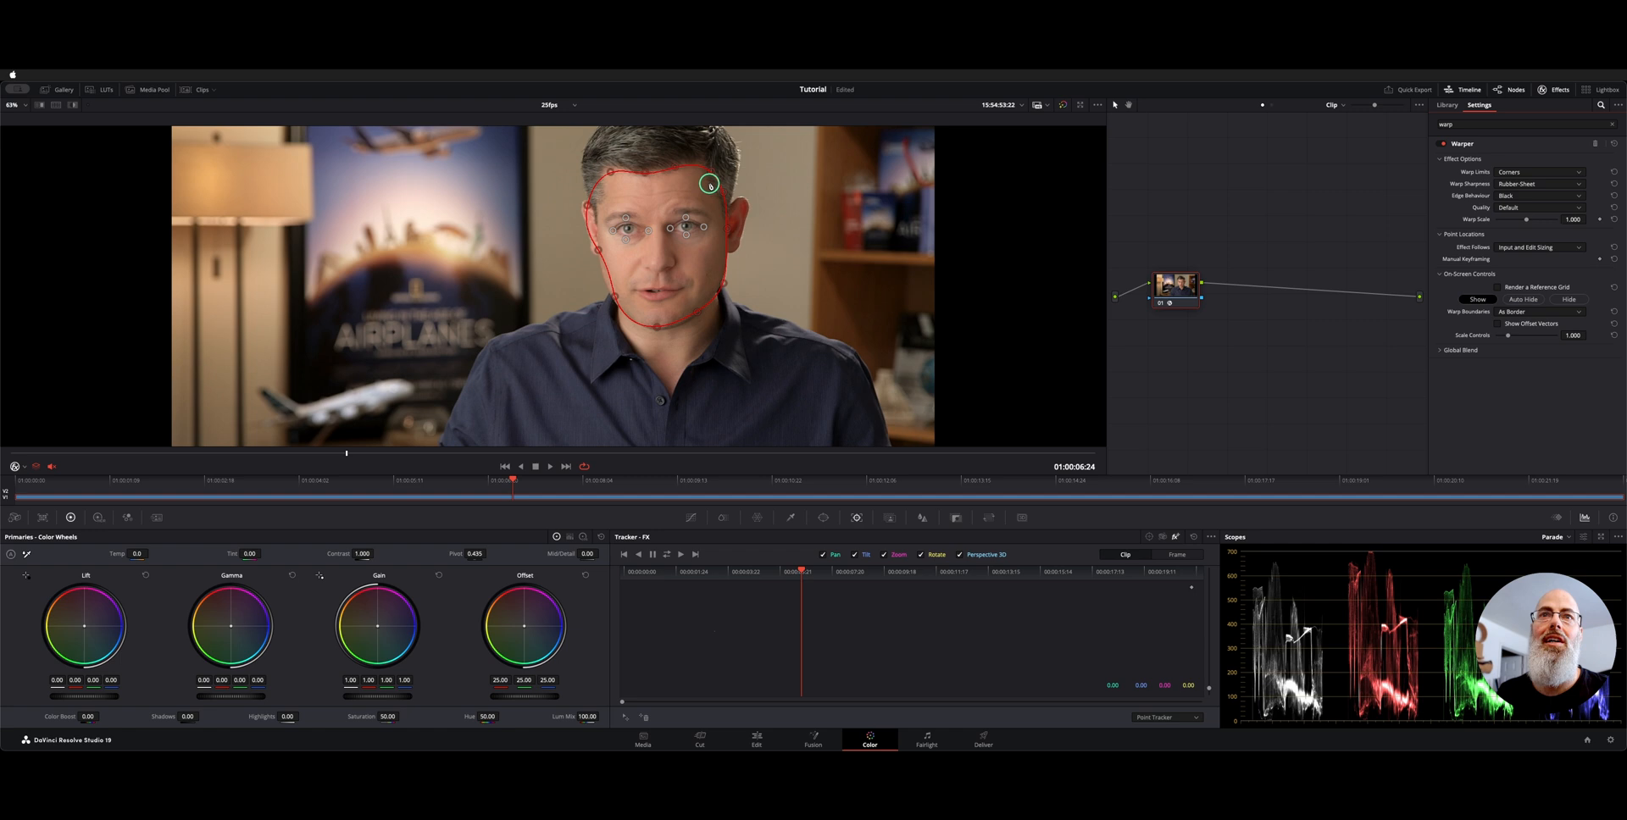
left_click_drag(708, 184, 847, 287)
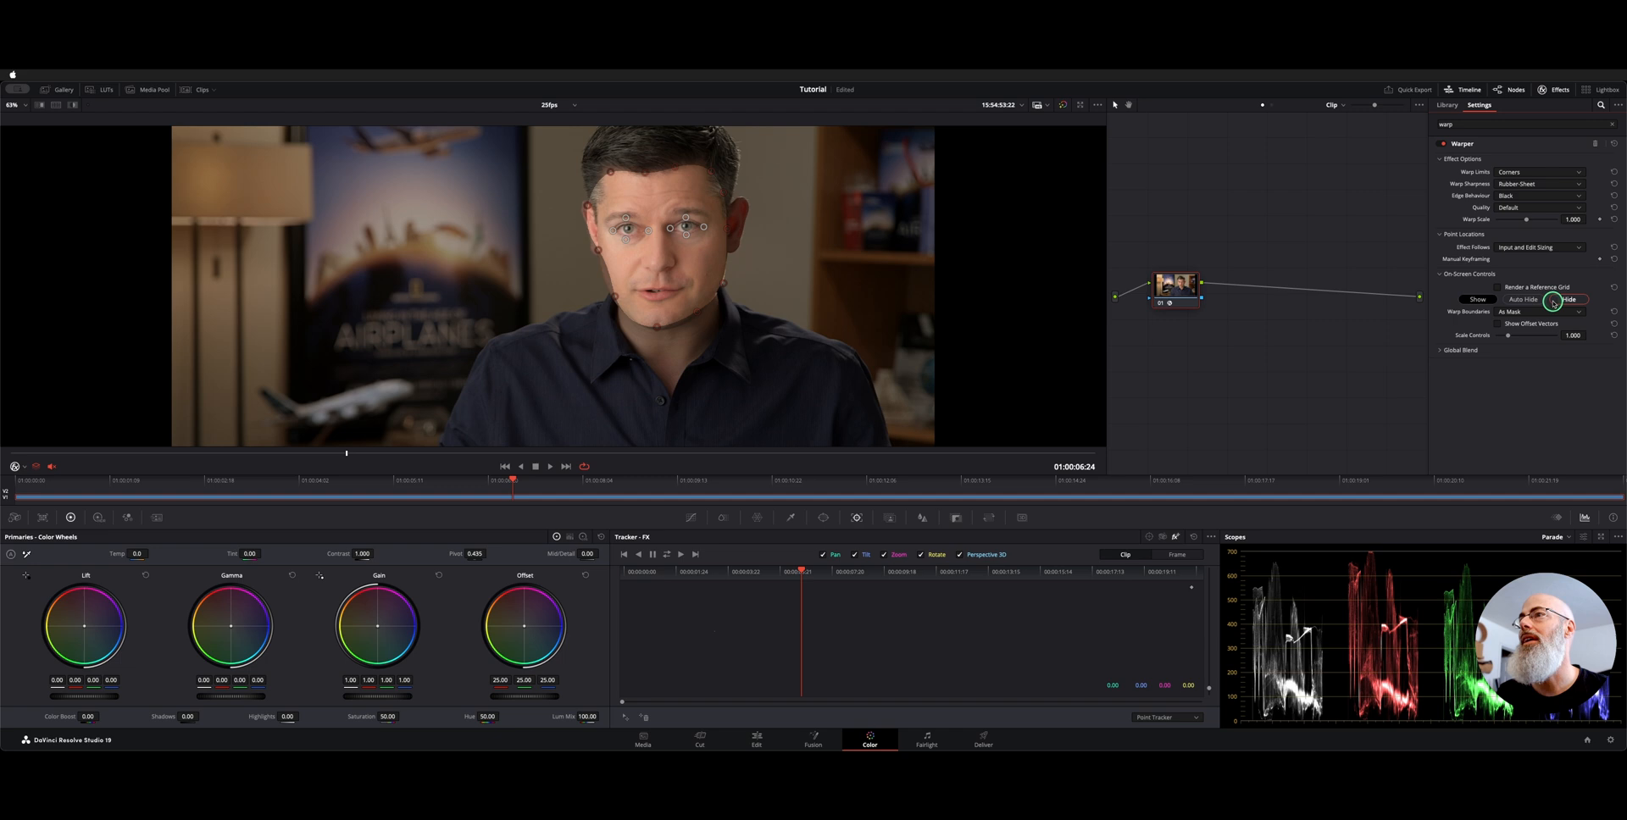
left_click(1539, 311)
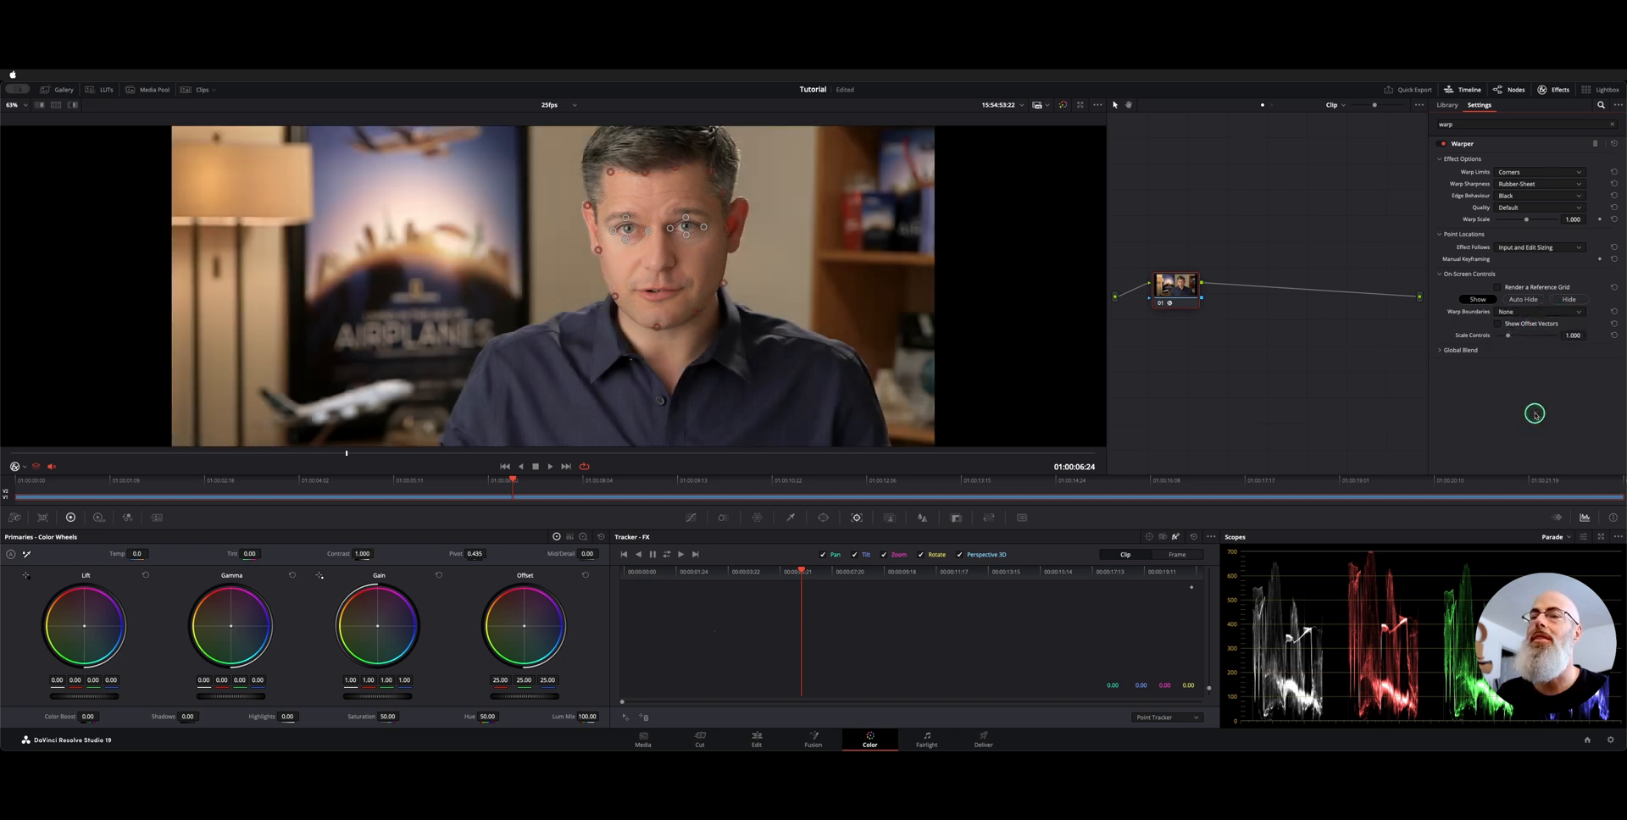
mouse_move(735, 362)
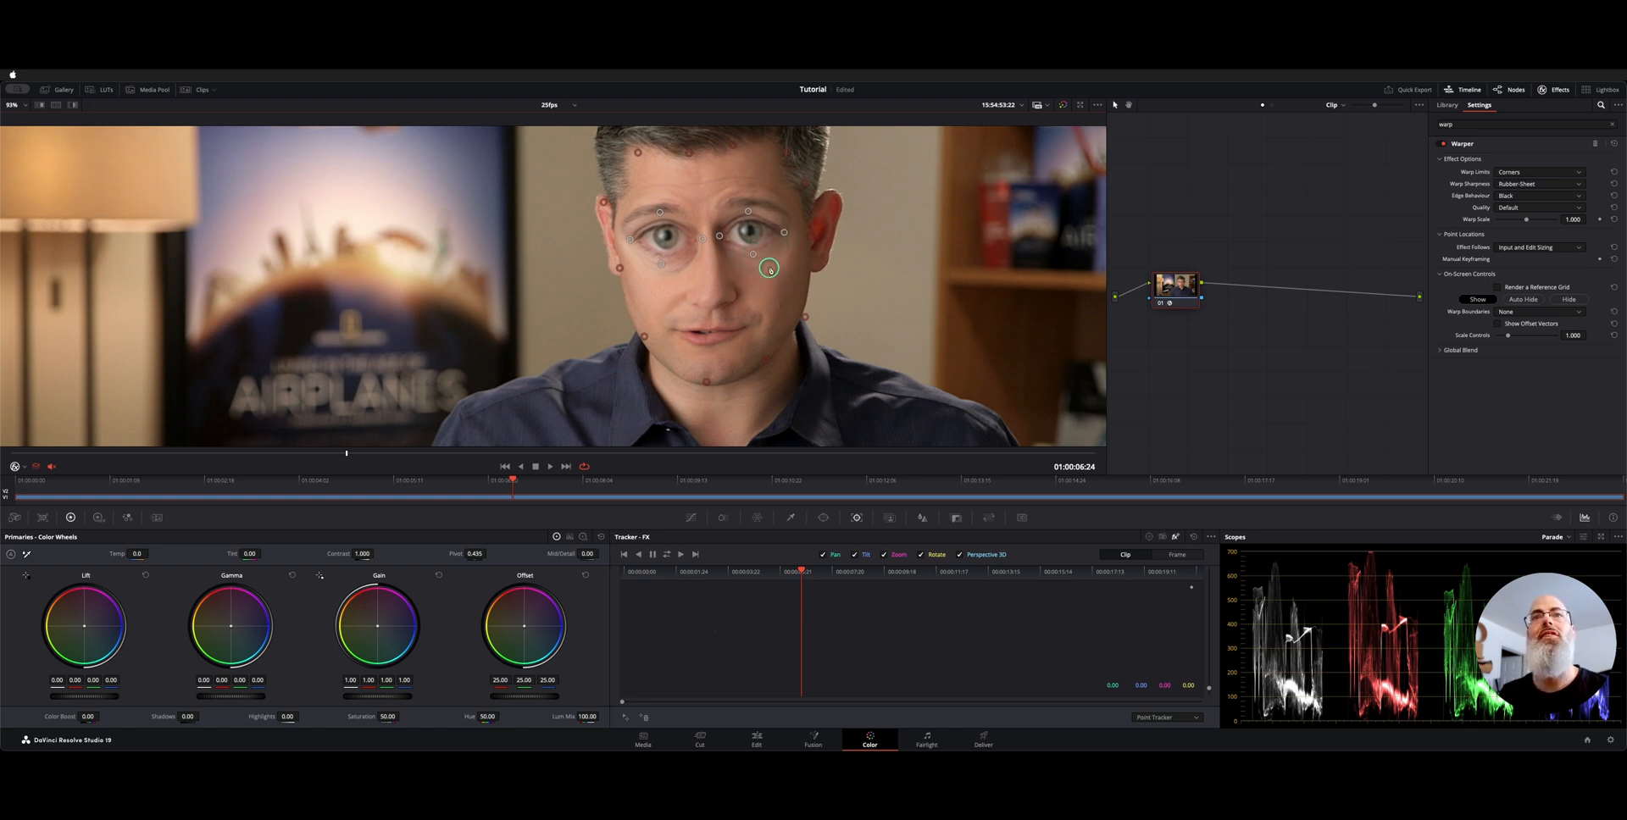
Drag a cheek warp point outward so the man's eyes look enlarged
left_click_drag(770, 270, 881, 296)
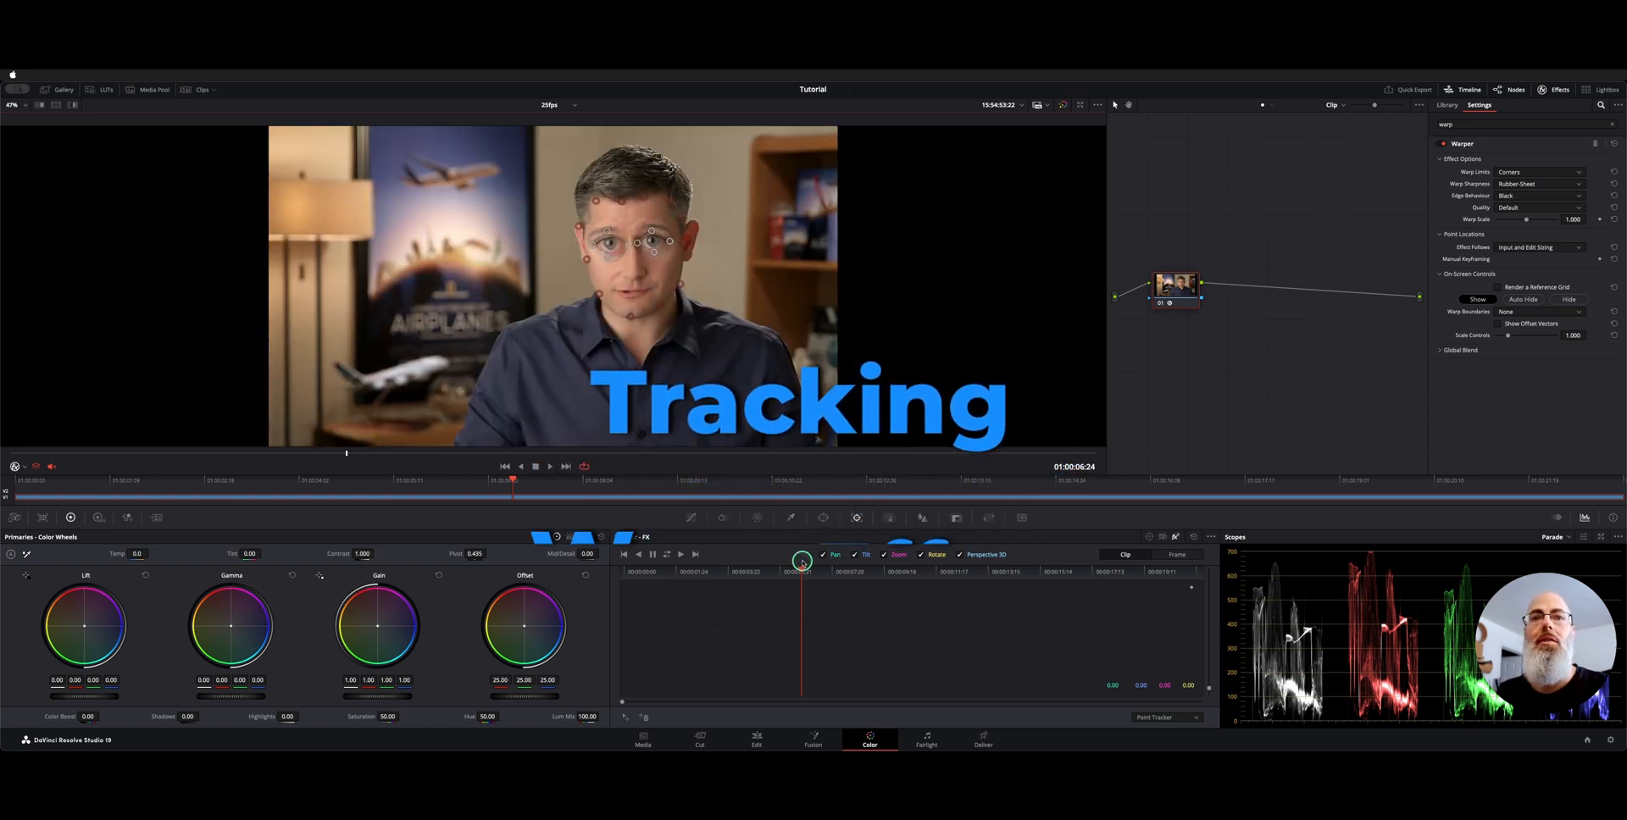
Set the tracker palette to FX mode instead of Window
left_click(1149, 539)
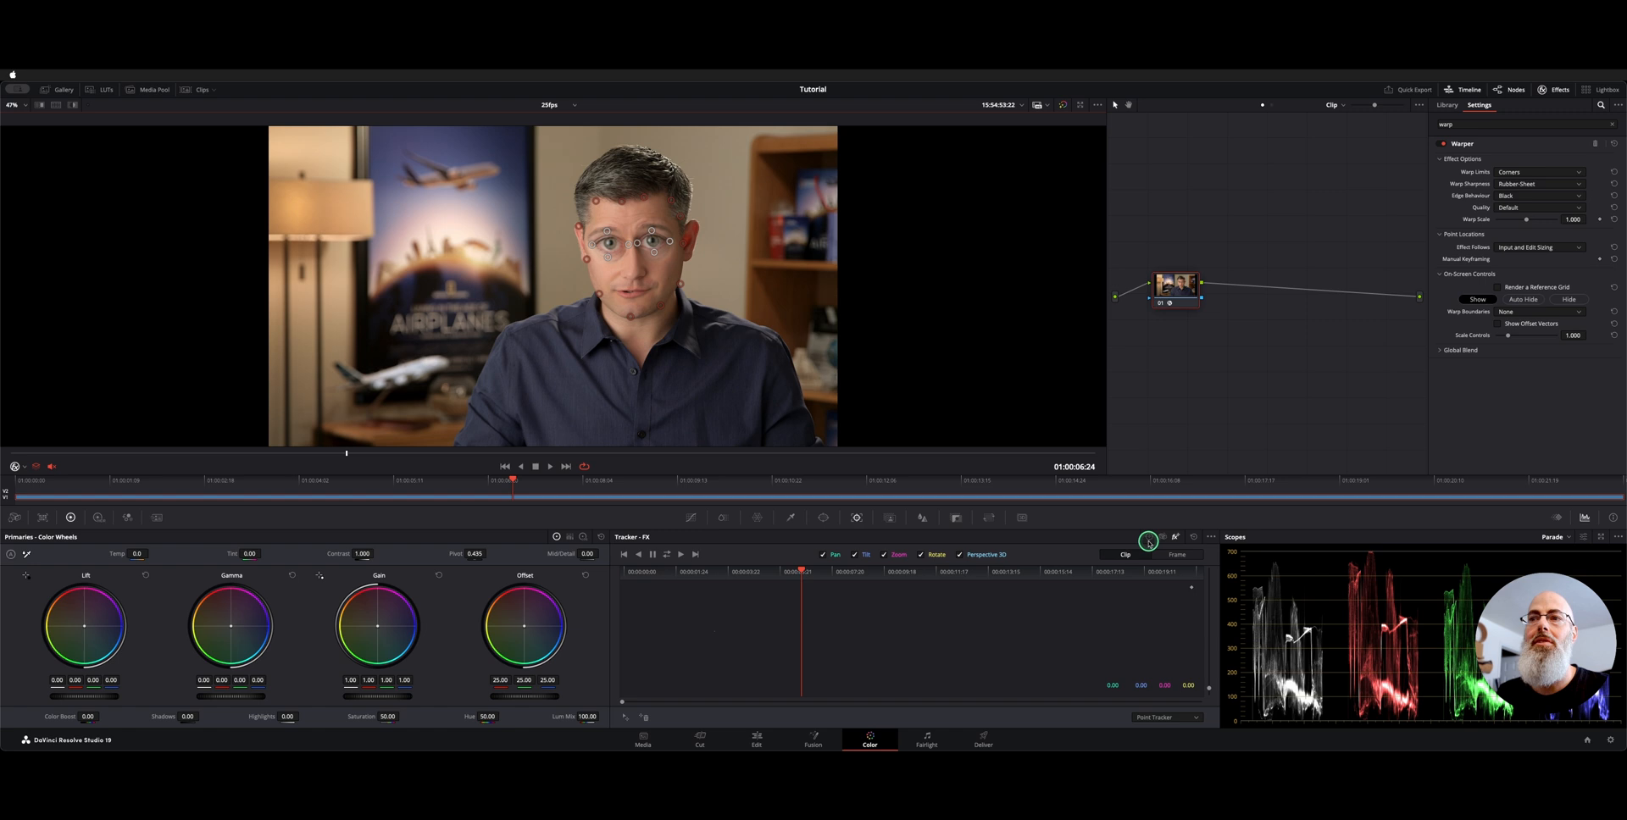
left_click(726, 537)
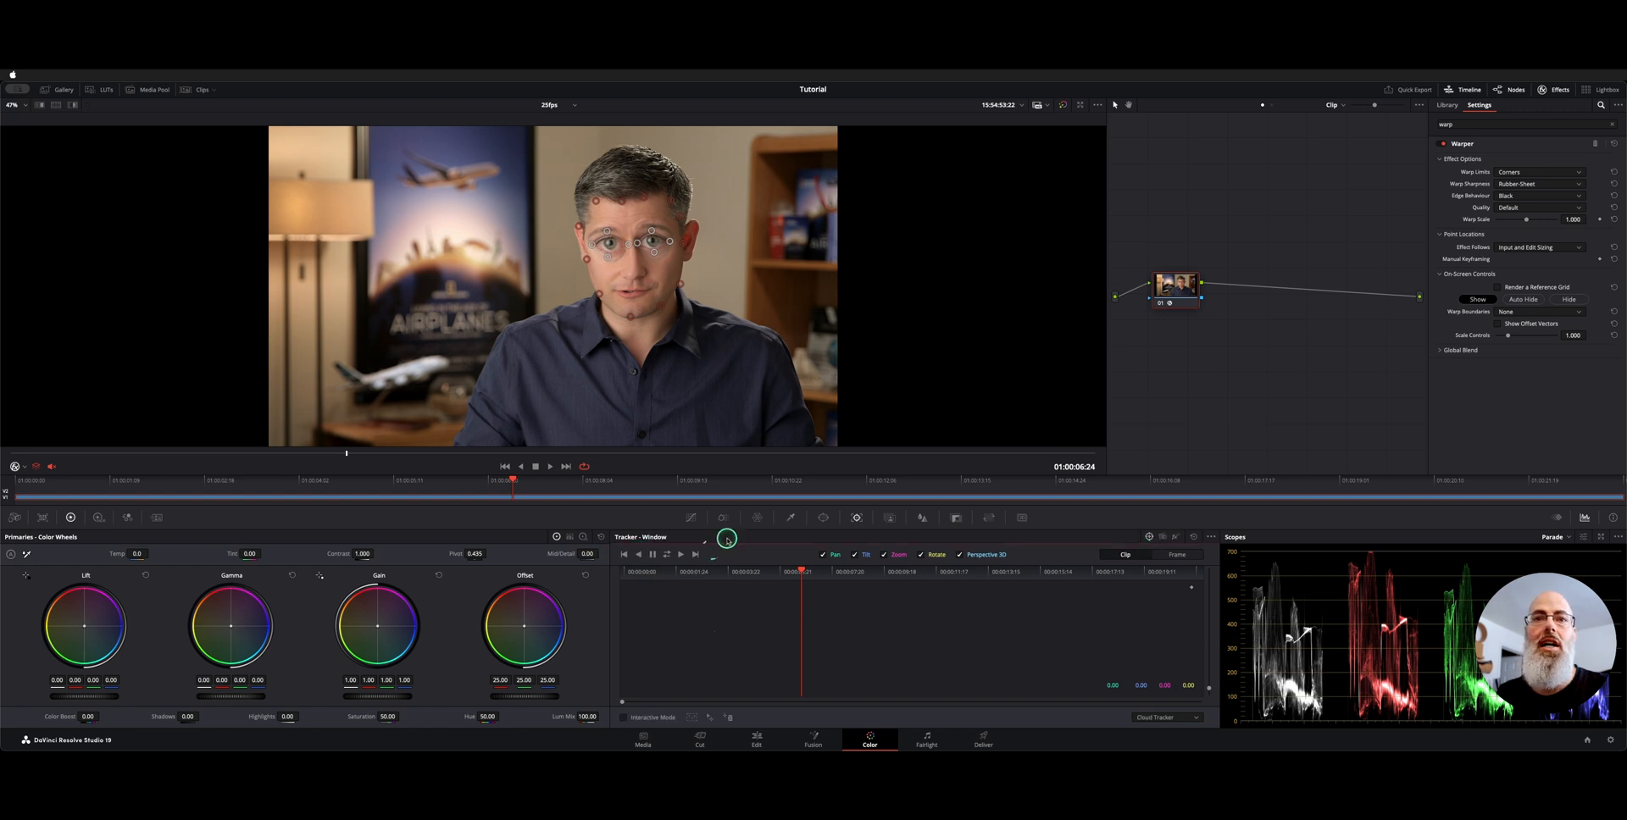
mouse_move(1178, 538)
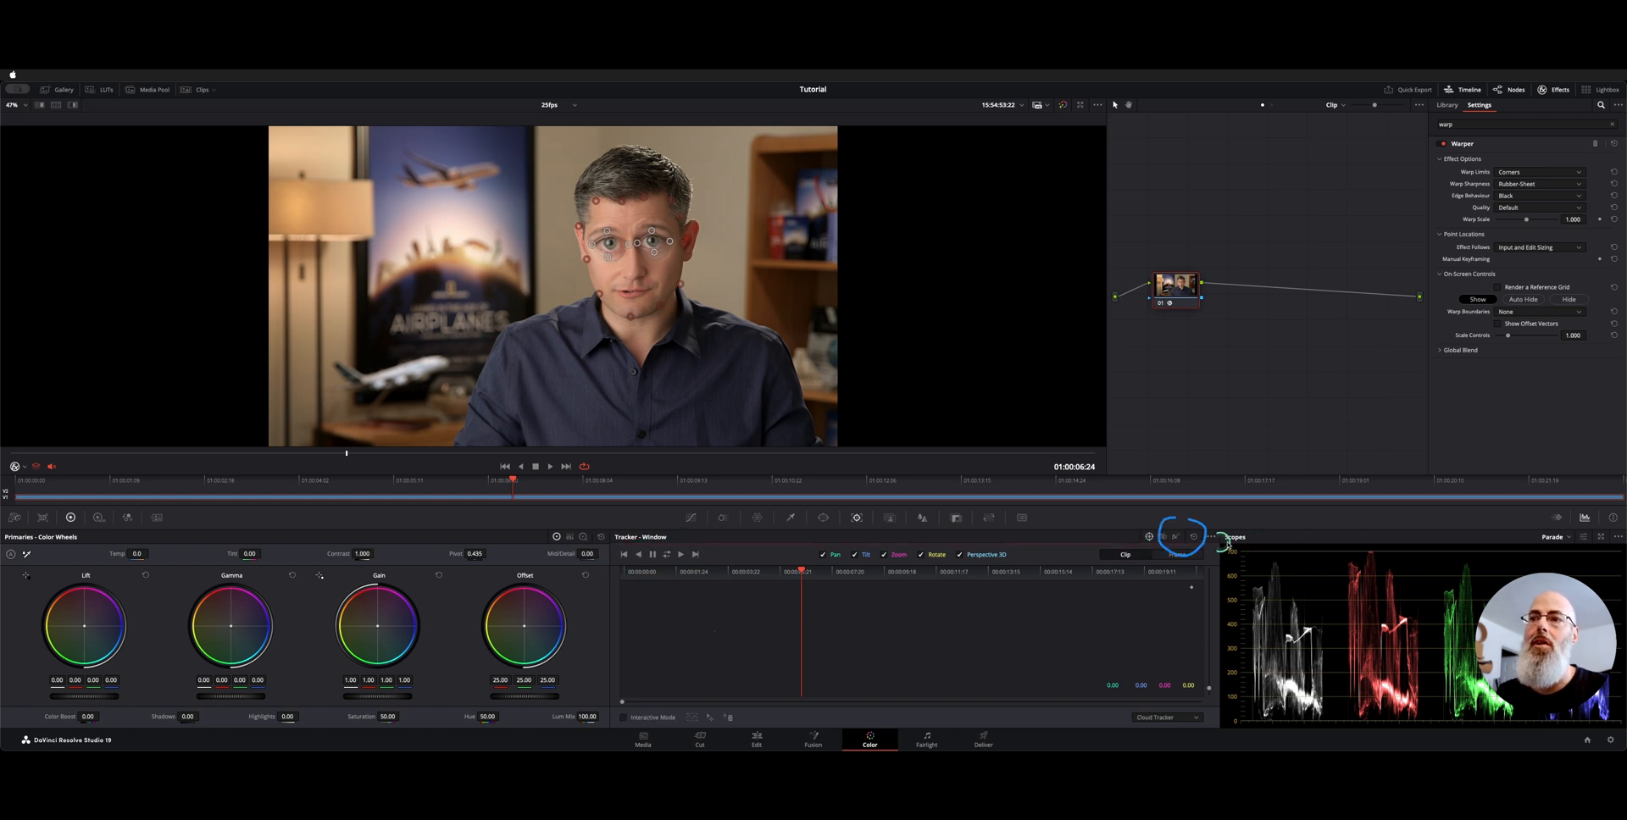
left_click(1174, 537)
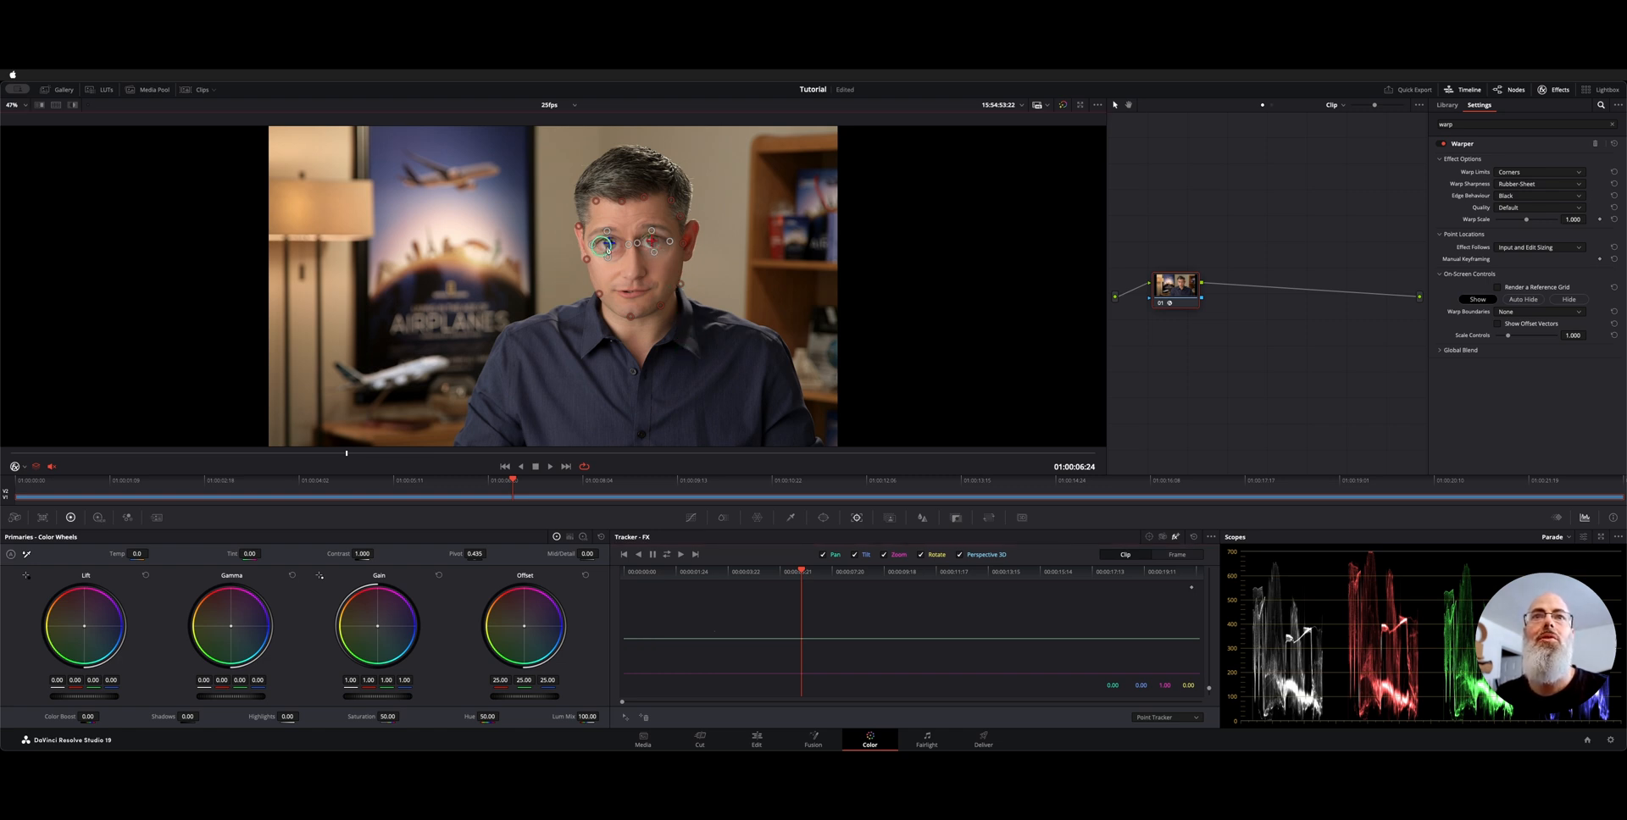
Track the Warper points in reverse and forward across the whole clip
left_click(668, 553)
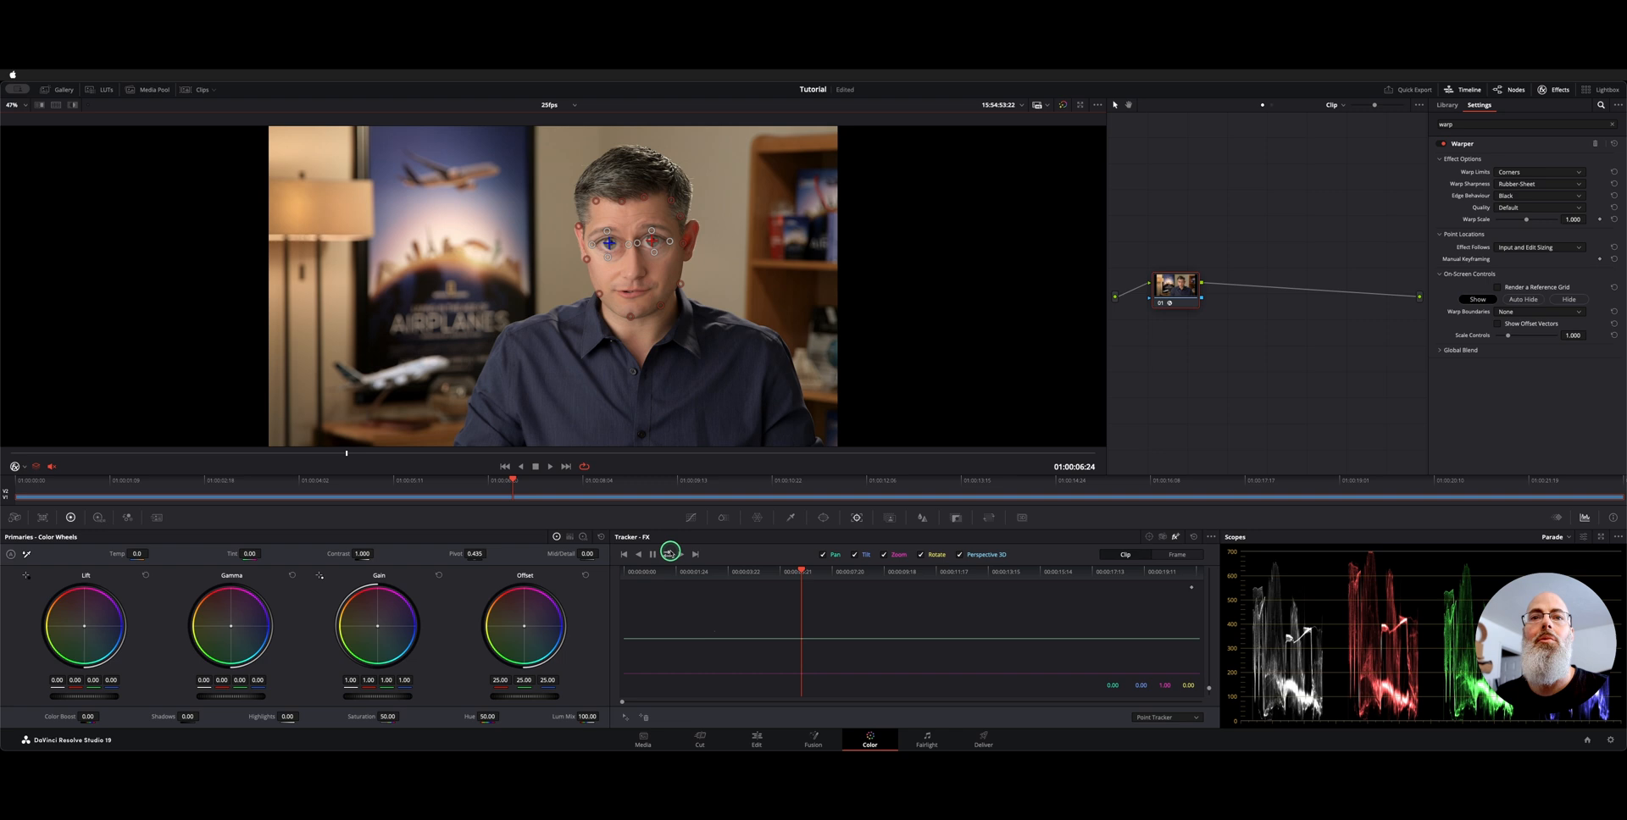
left_click(667, 553)
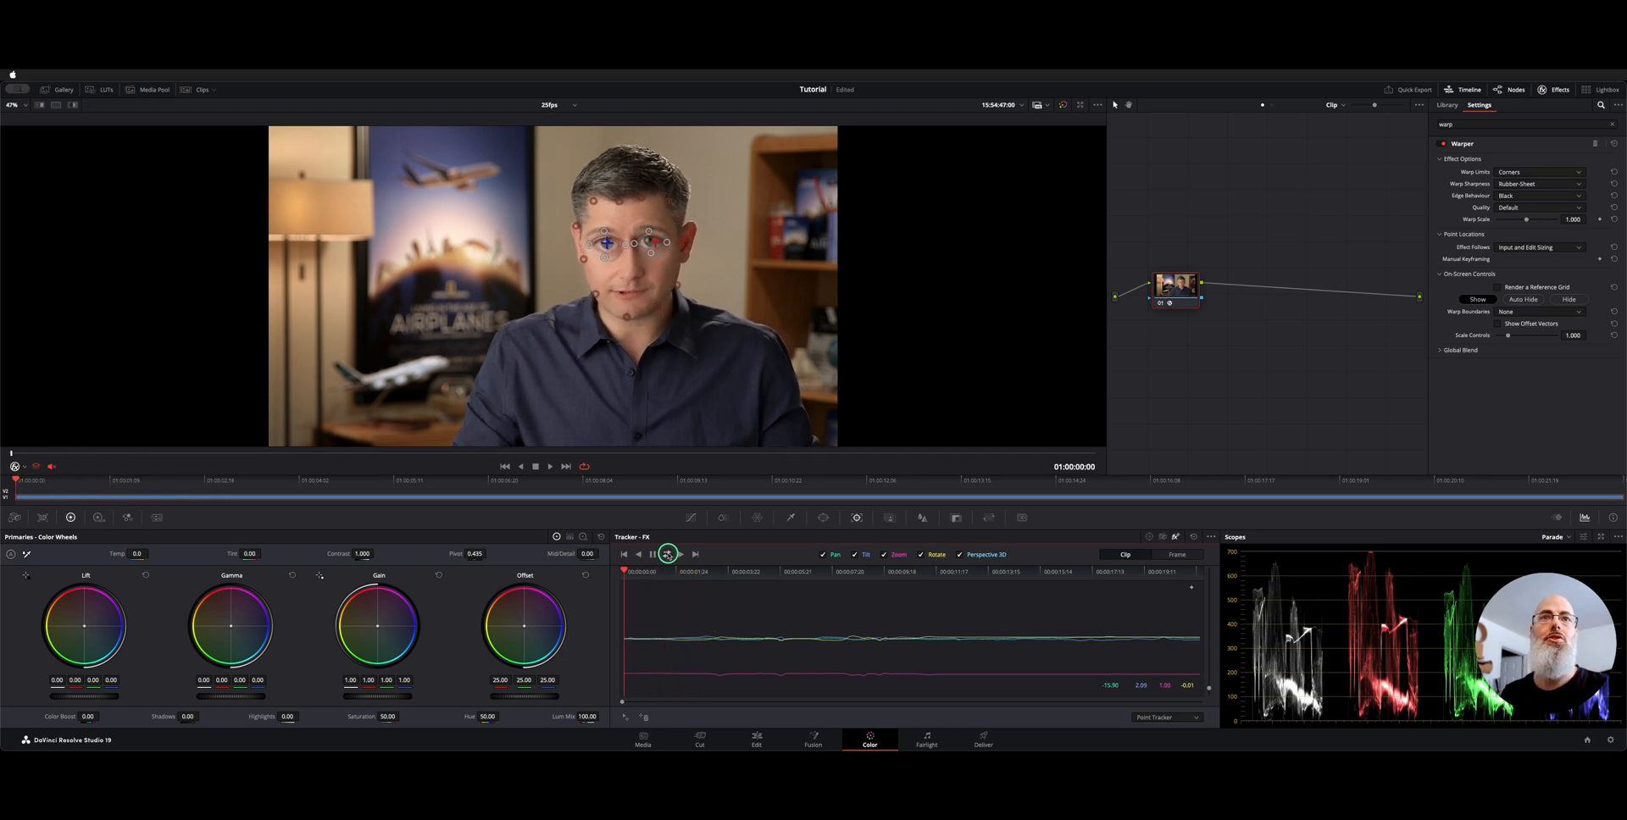
mouse_move(702, 278)
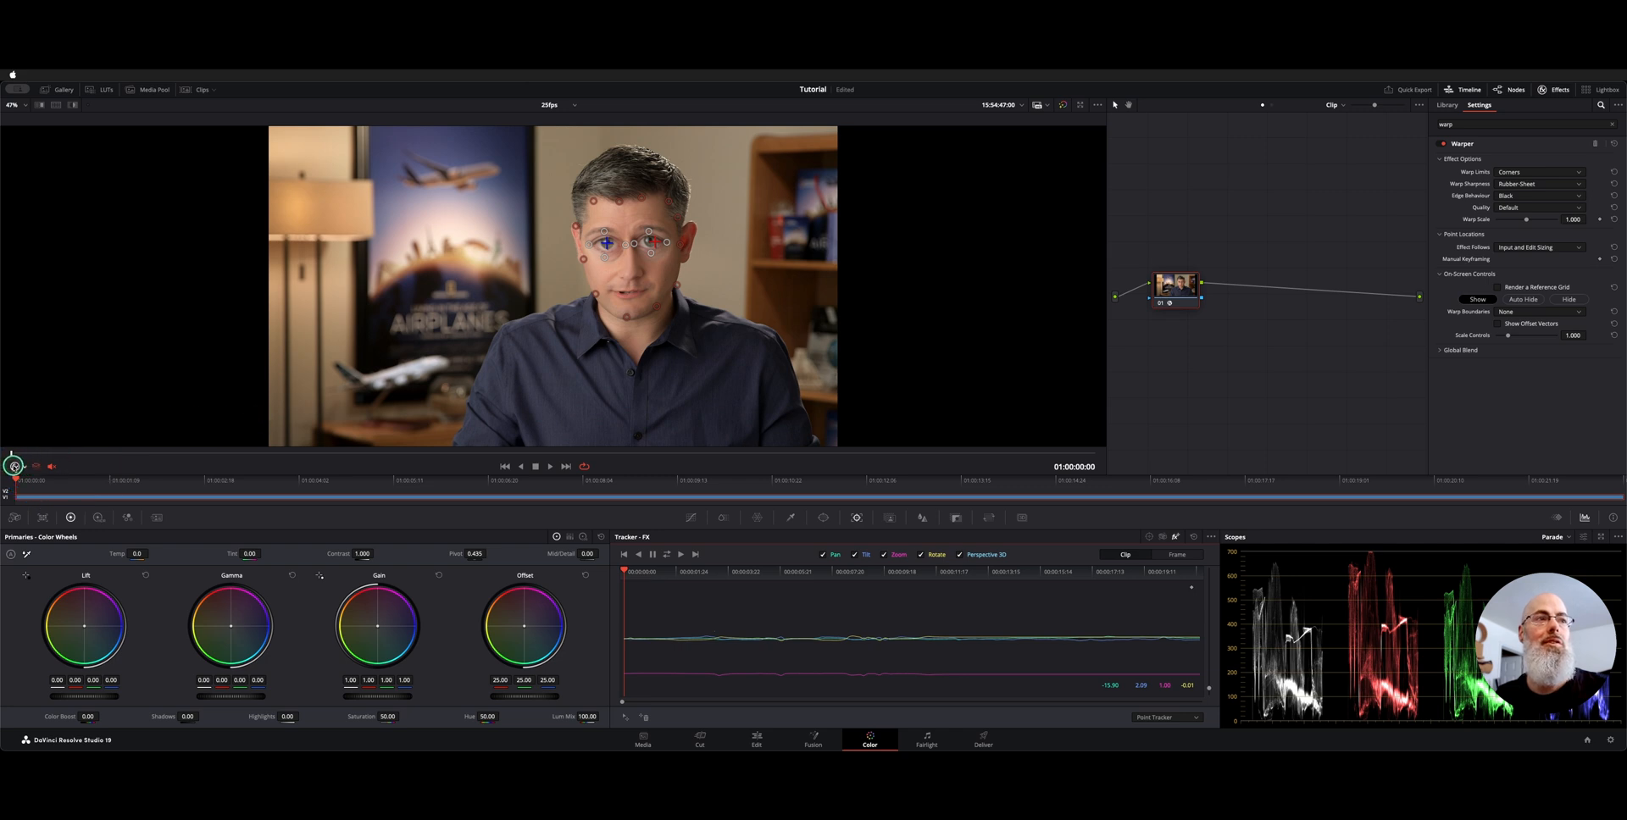
Hide the Open FX overlay and play back the tracked bug-eye warp
left_click(20, 469)
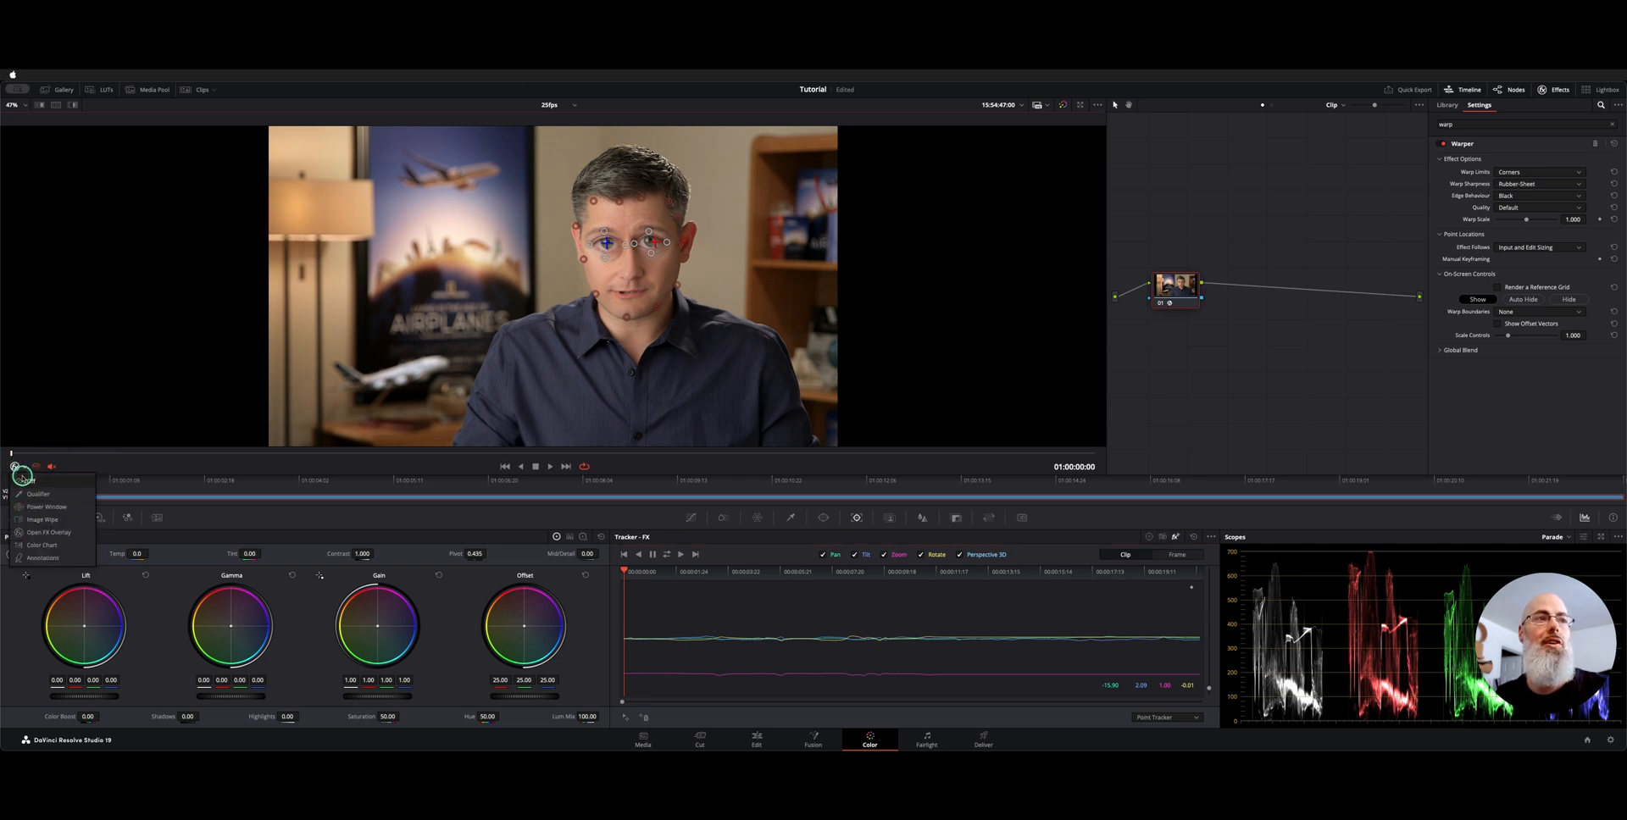
left_click(22, 475)
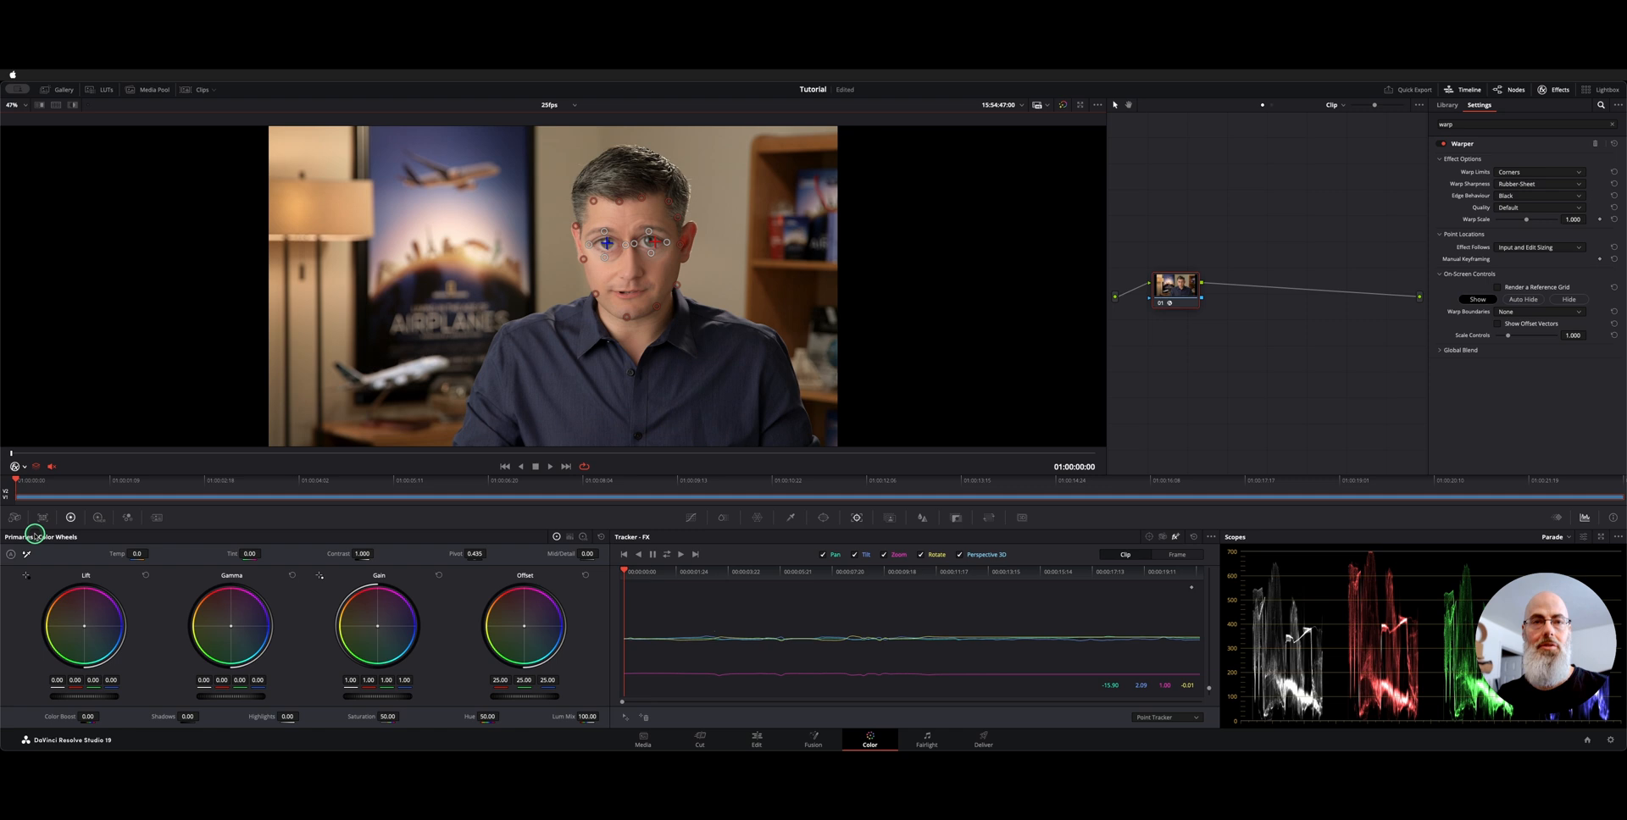
left_click(550, 466)
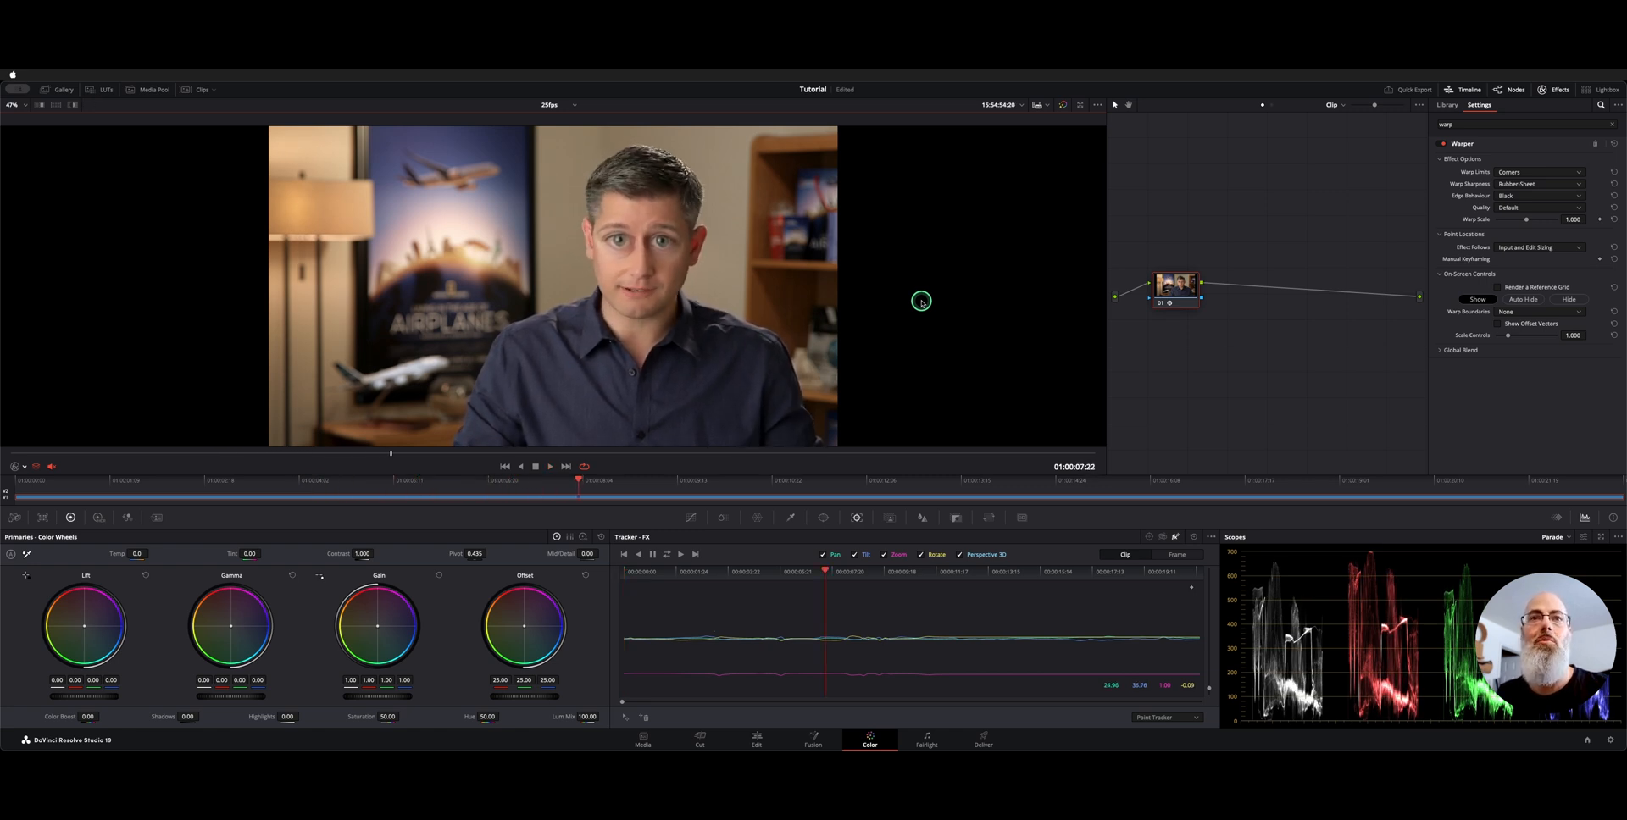
left_click(755, 743)
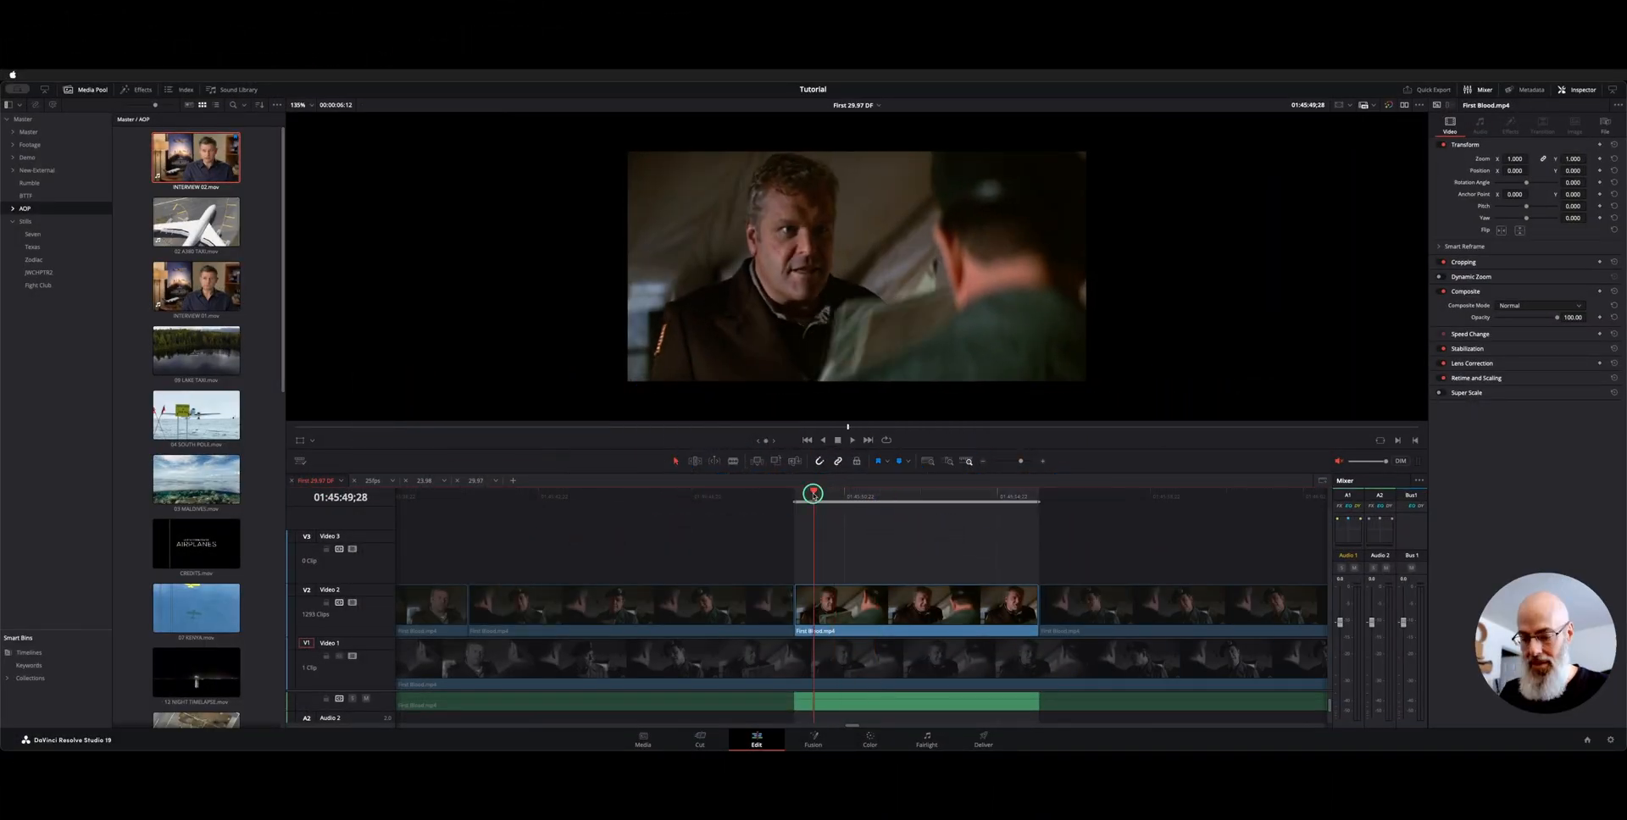
Park the playhead on the First Blood tent conversation clip in the timeline
left_click(869, 741)
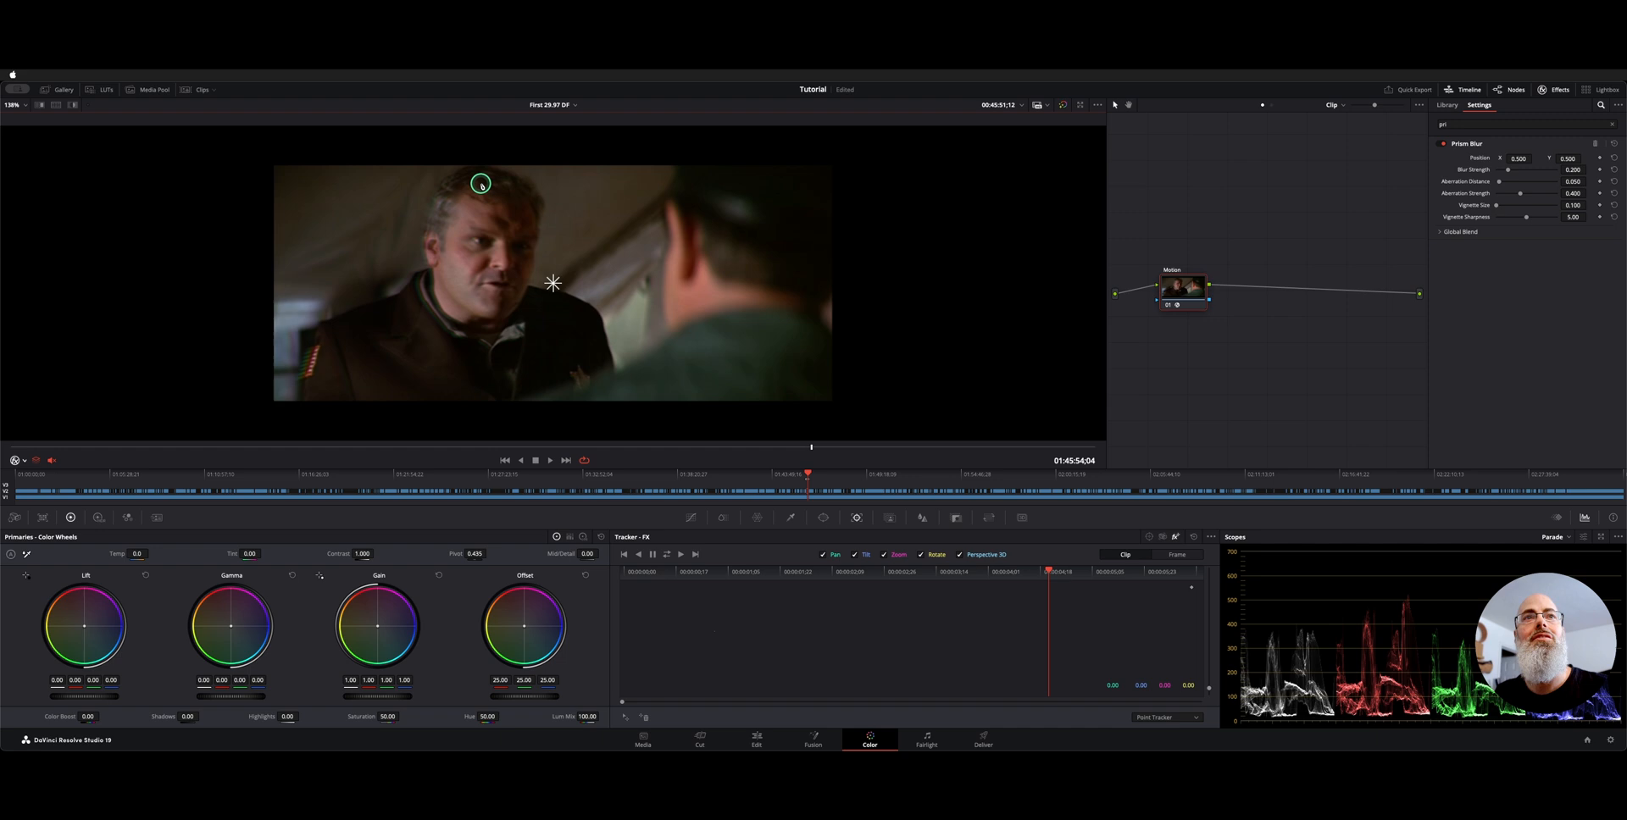
Drag the Prism Blur centre control across the viewer to reposition it
left_click_drag(480, 184, 498, 282)
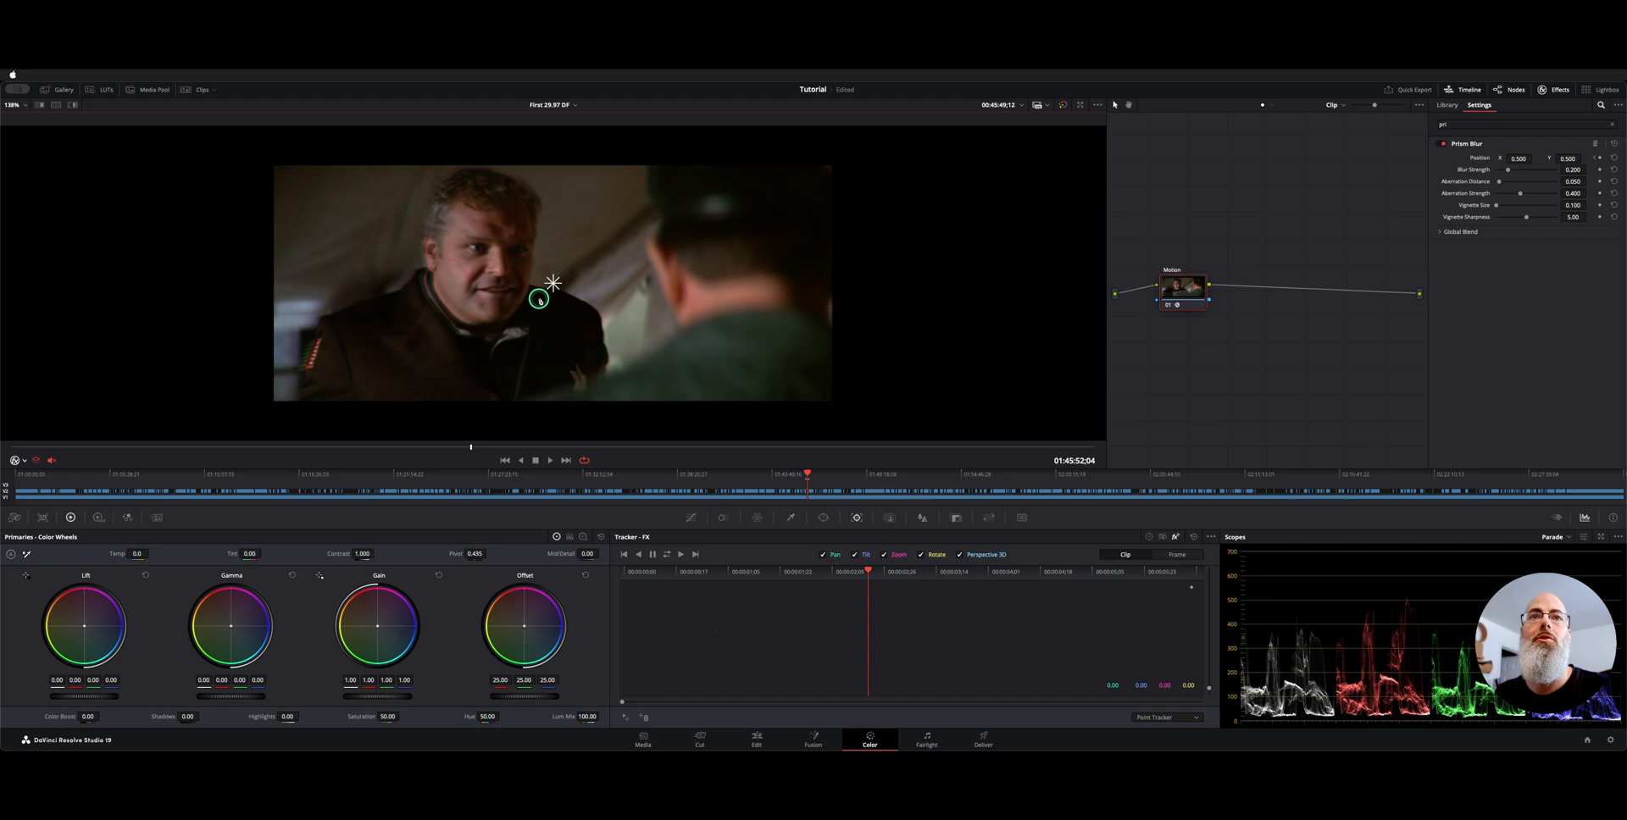
left_click_drag(537, 299, 737, 309)
type("motion")
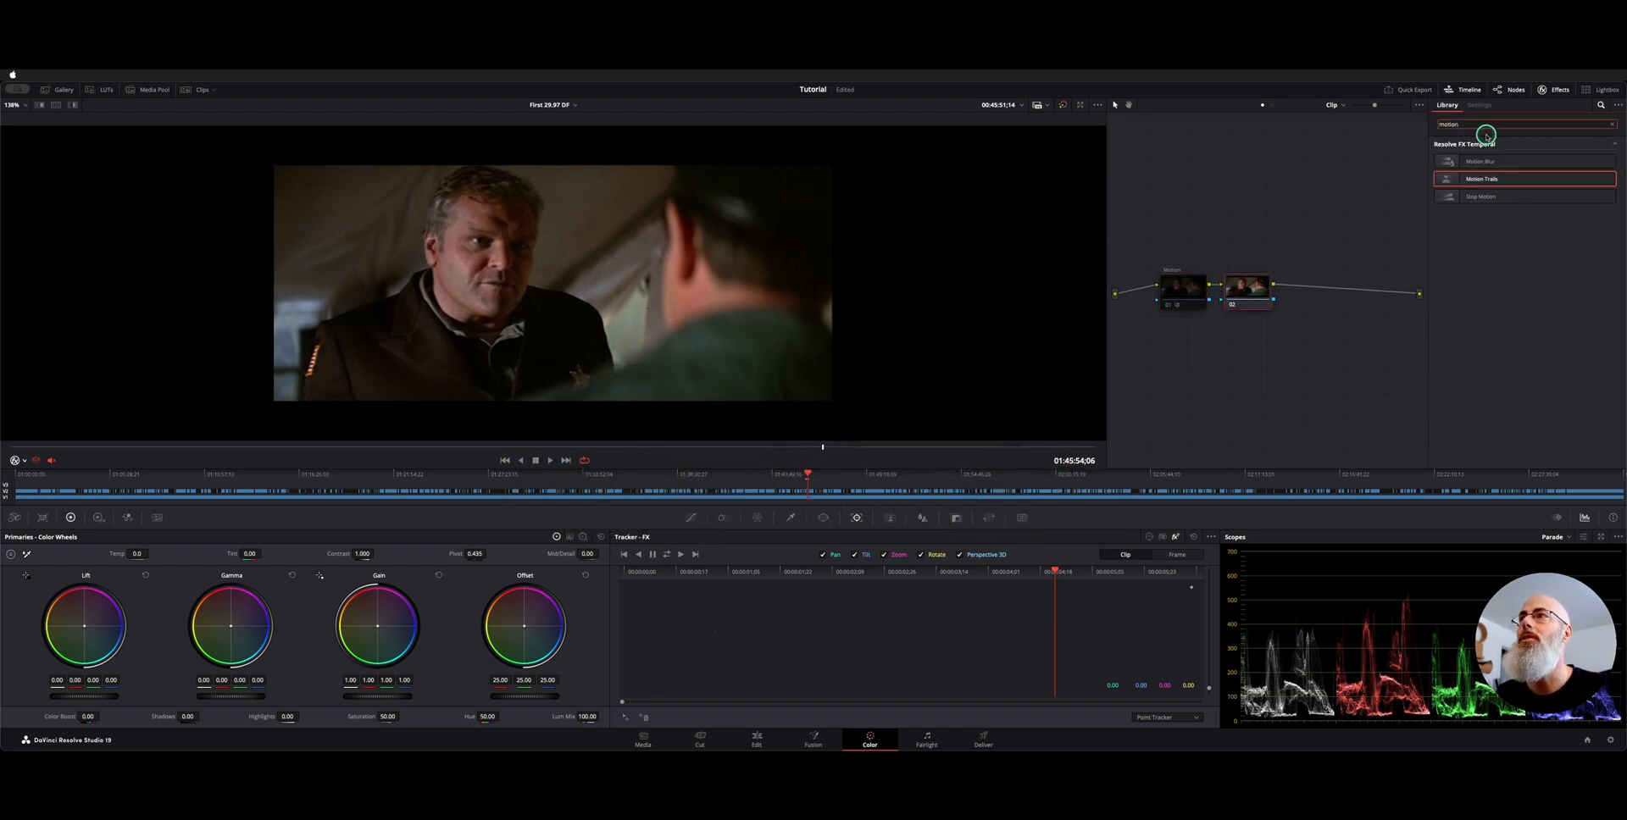
Apply Motion Trails from the Effects Library to the new serial node
double_click(1482, 178)
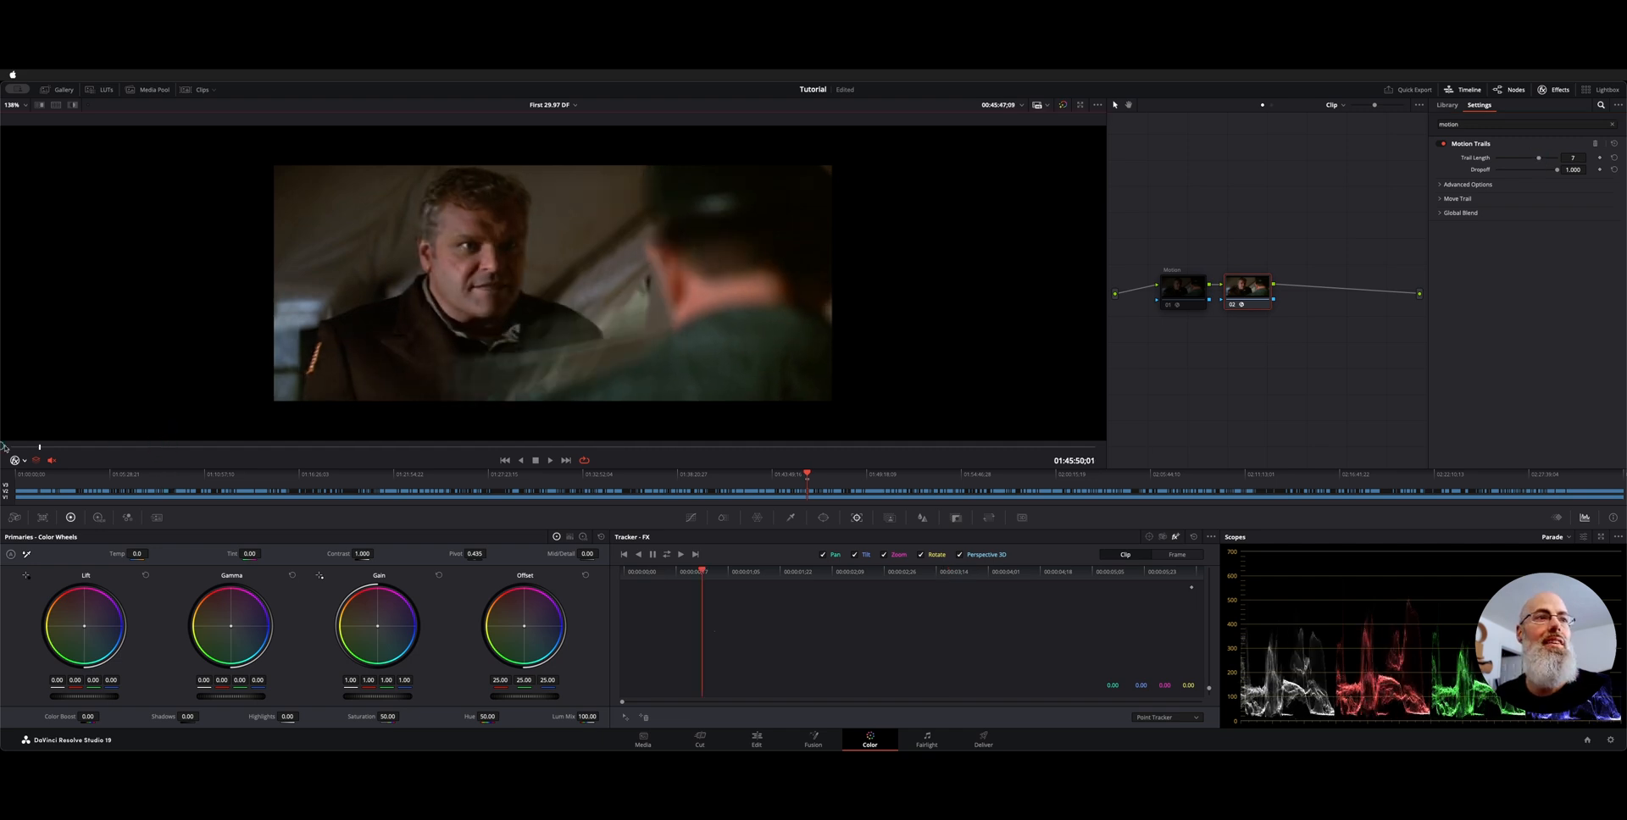
Shorten the Motion Trails length to 5 and lower the Move Trail pan amount
left_click(548, 459)
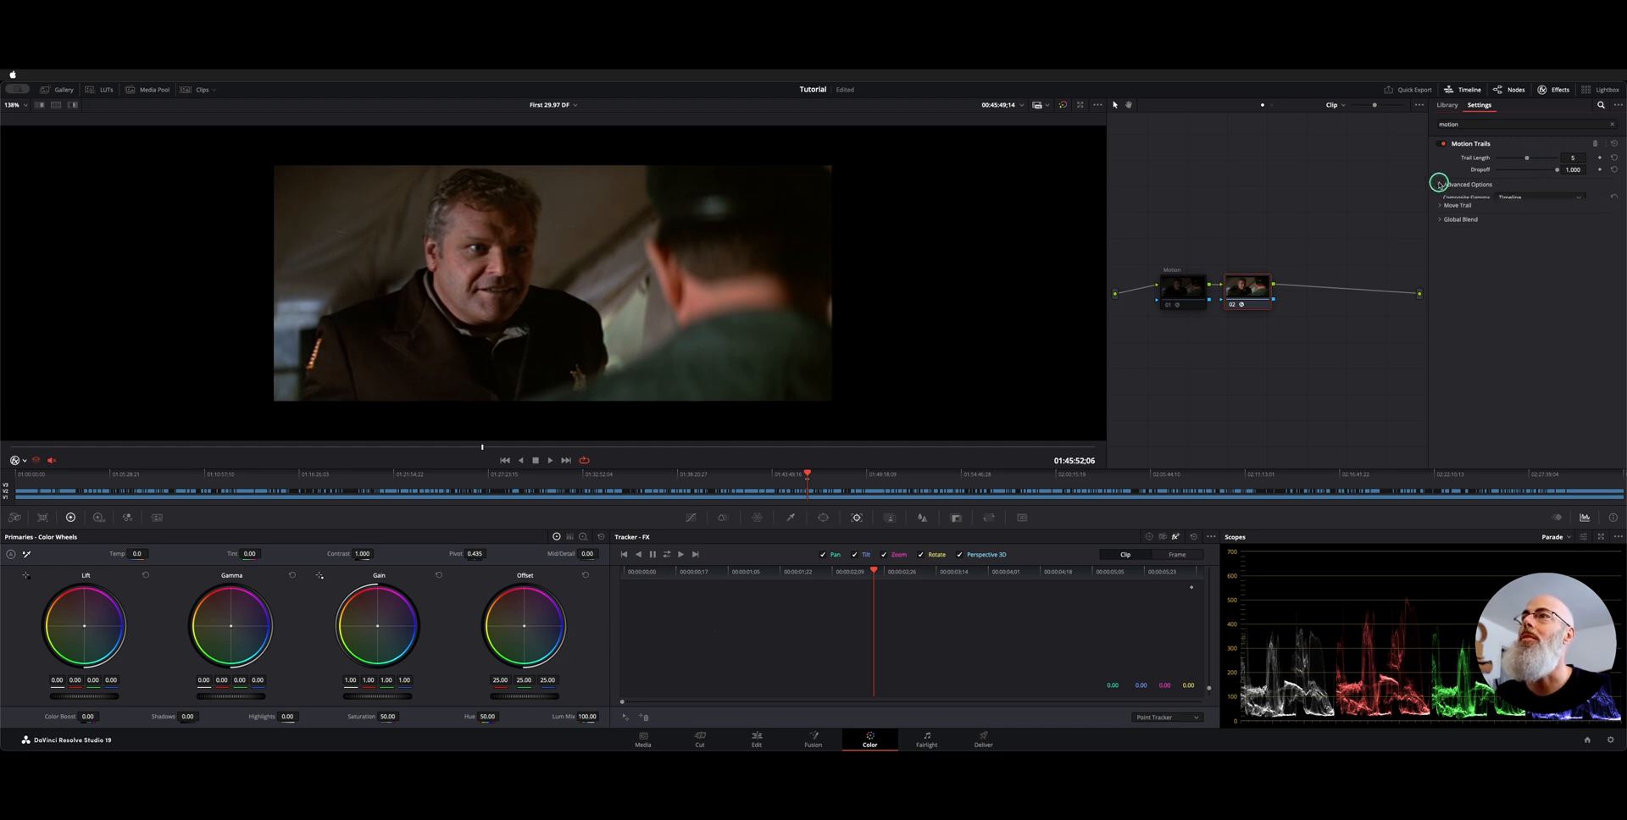
left_click(1442, 185)
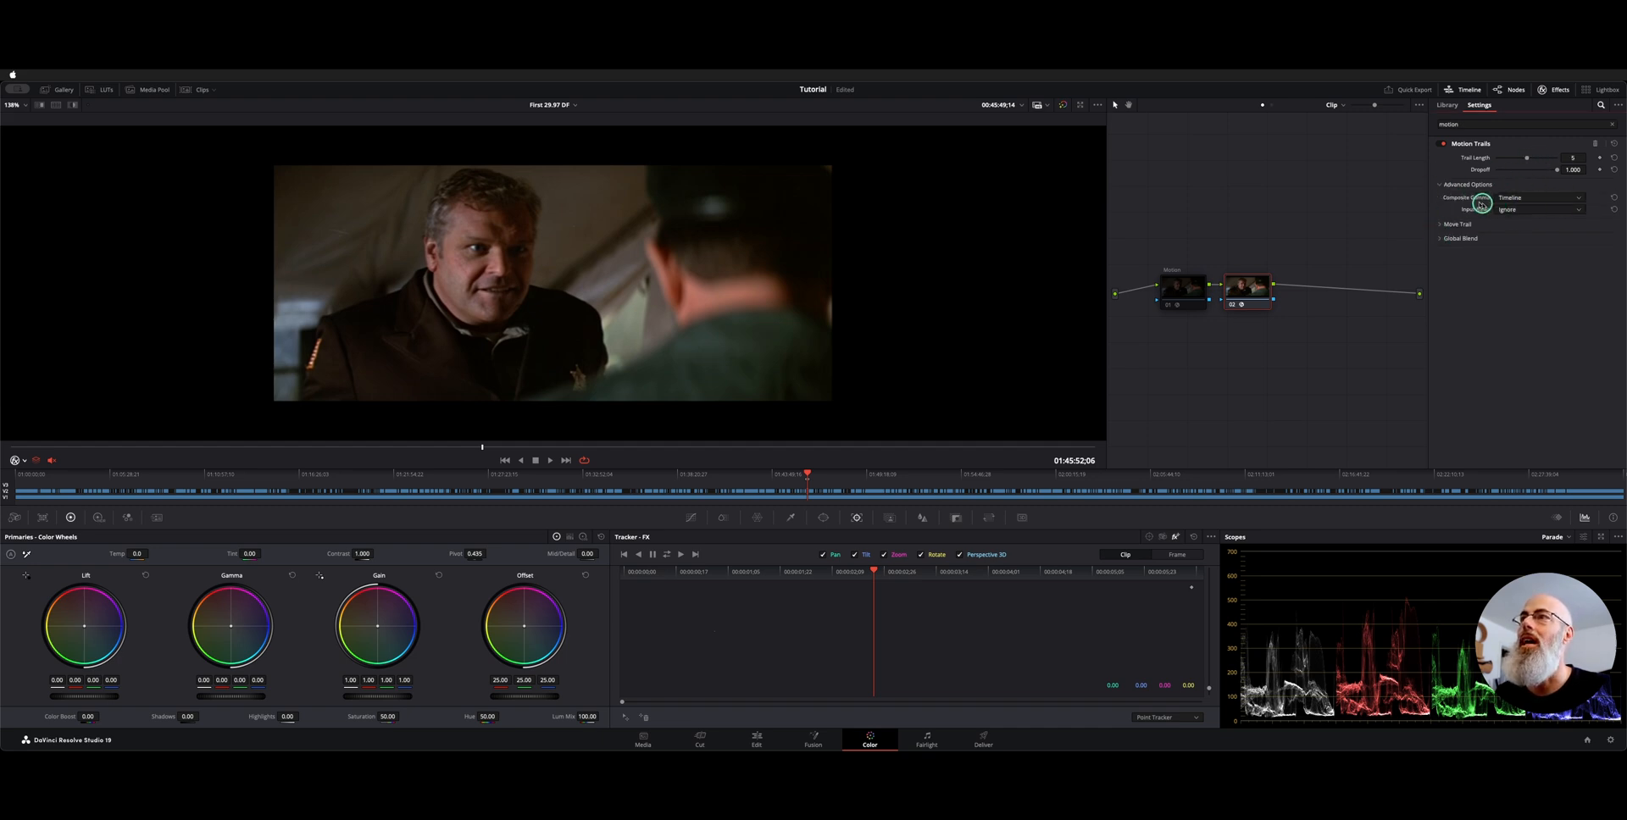
left_click(1458, 224)
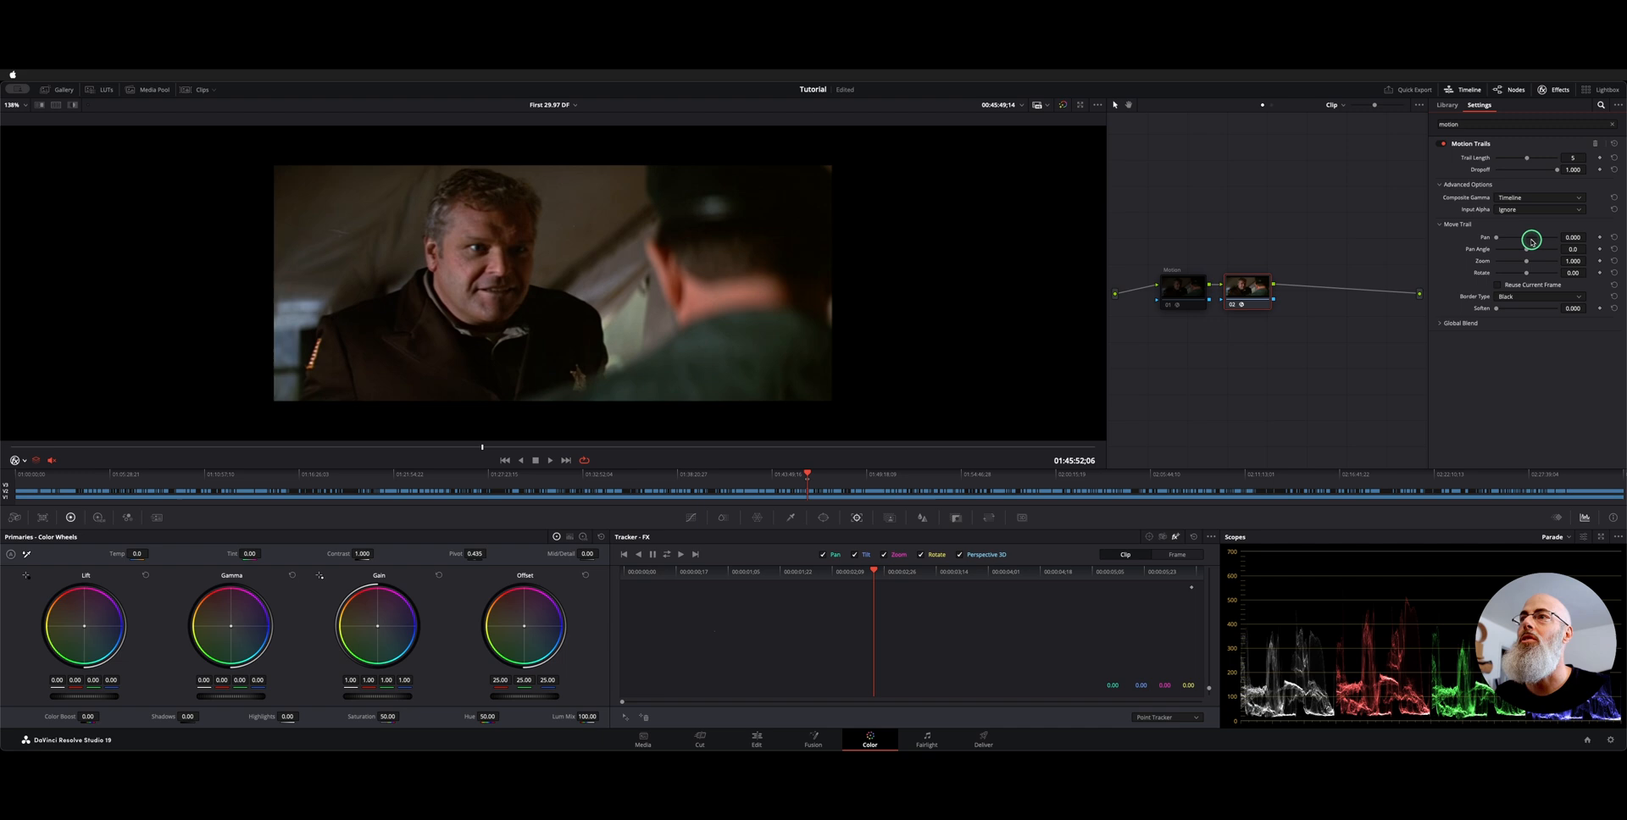
left_click_drag(1533, 238, 1512, 238)
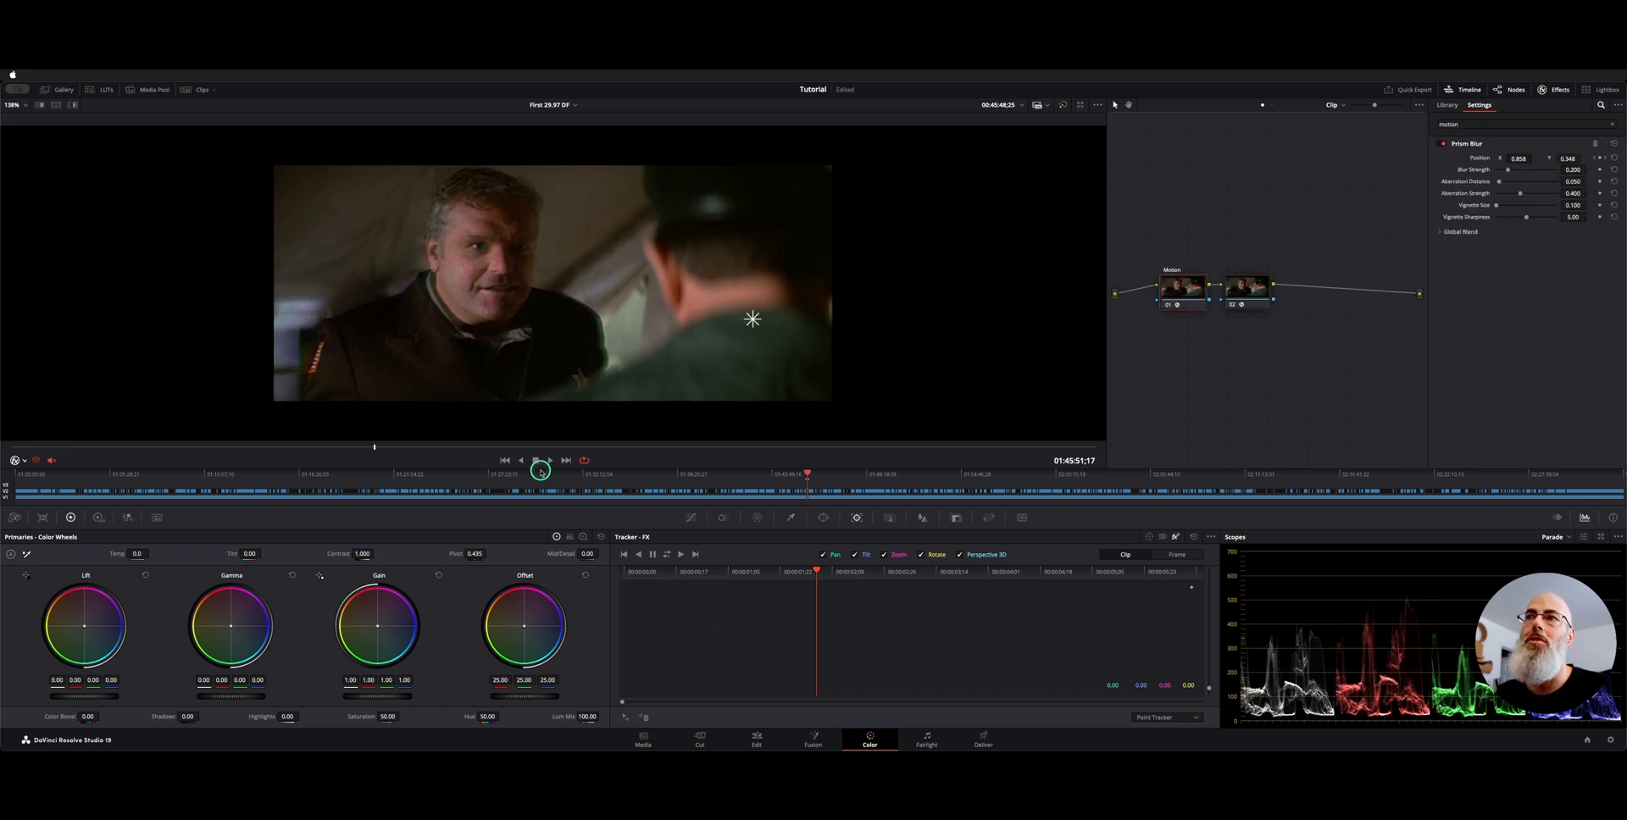
Play back the animated Prism Blur centre, then show the Motion Trails settings
left_click(548, 468)
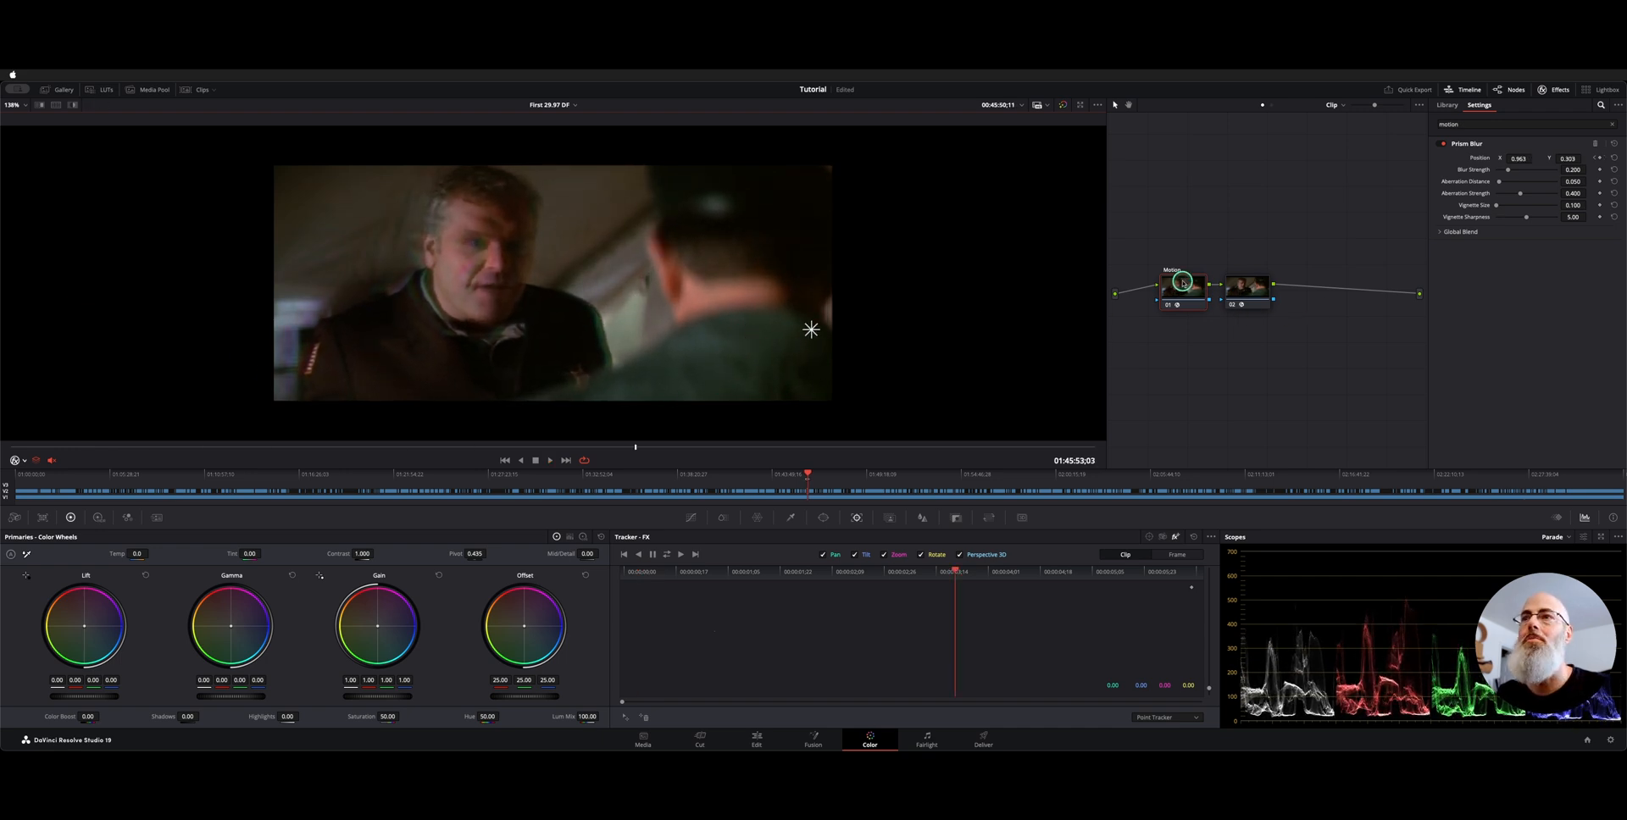
left_click(1441, 232)
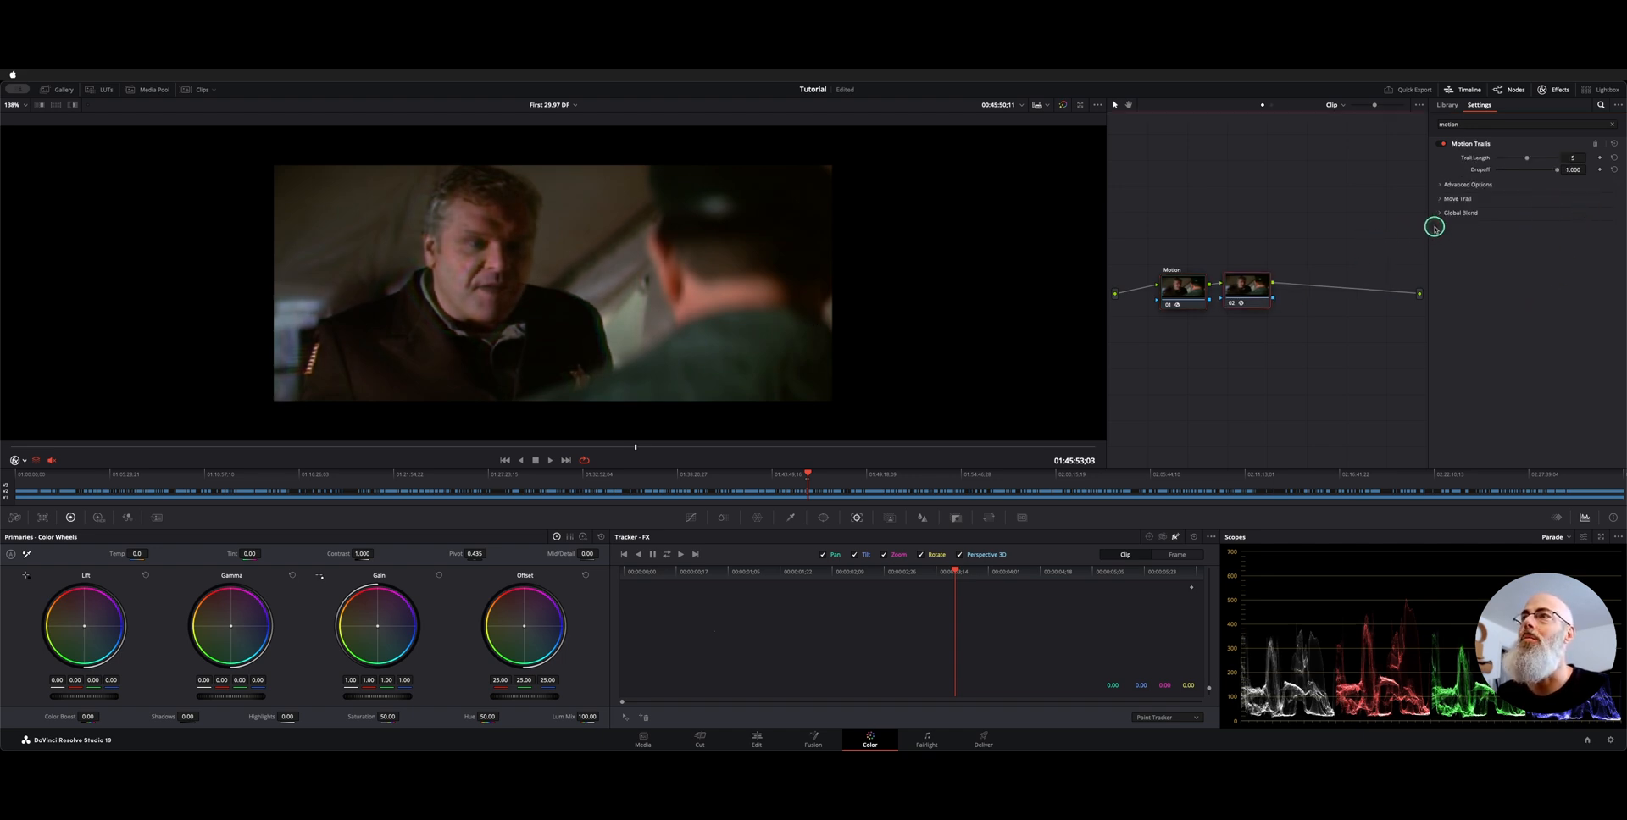
Expand the Global Blend section to set Motion Trails blend to 0.659
left_click(1460, 213)
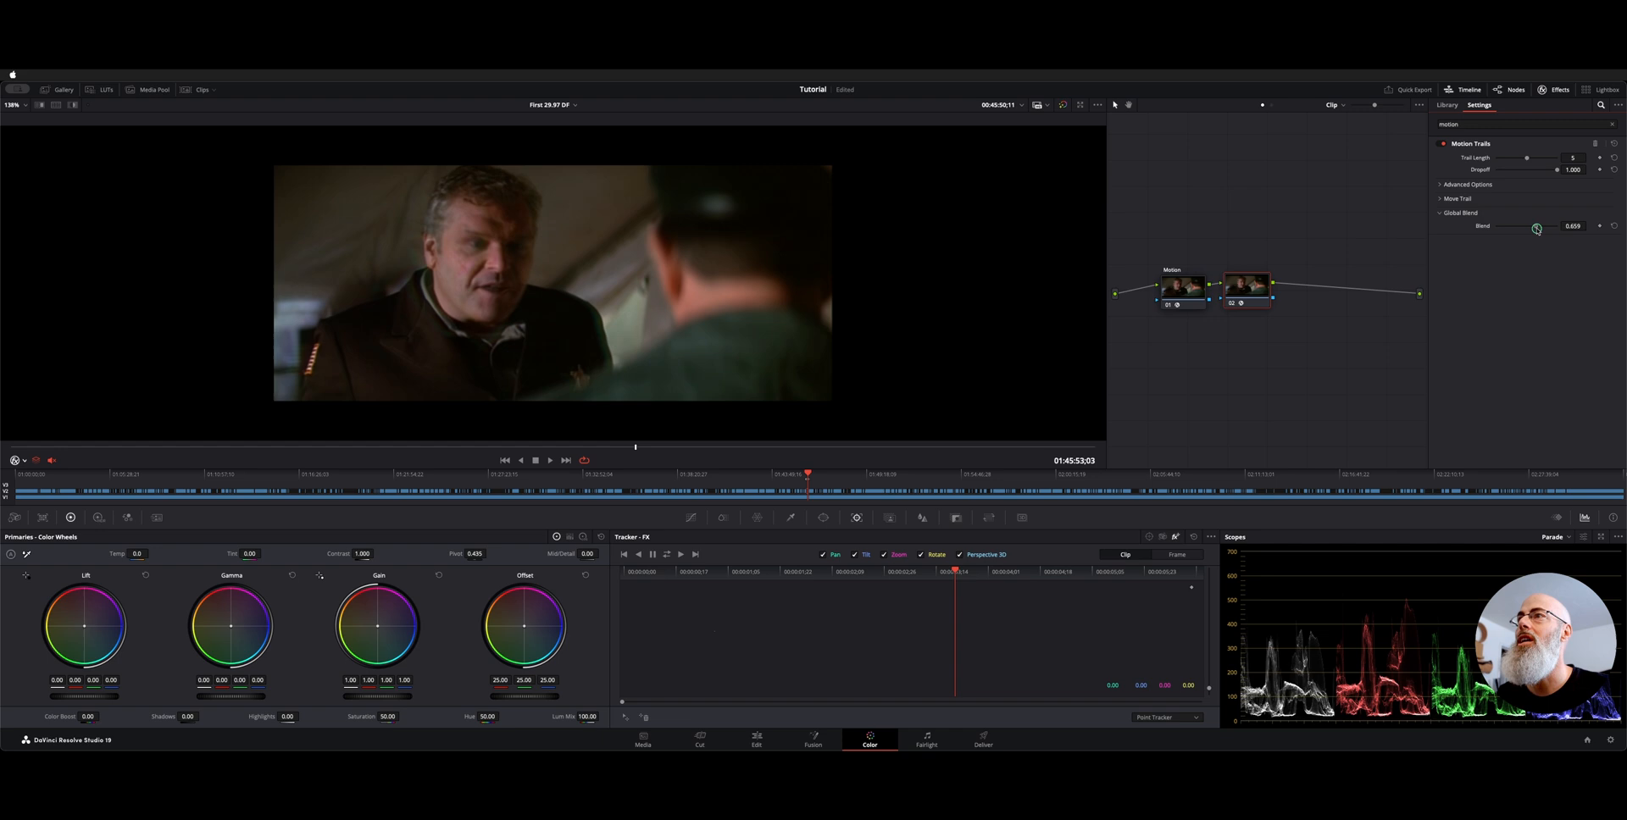